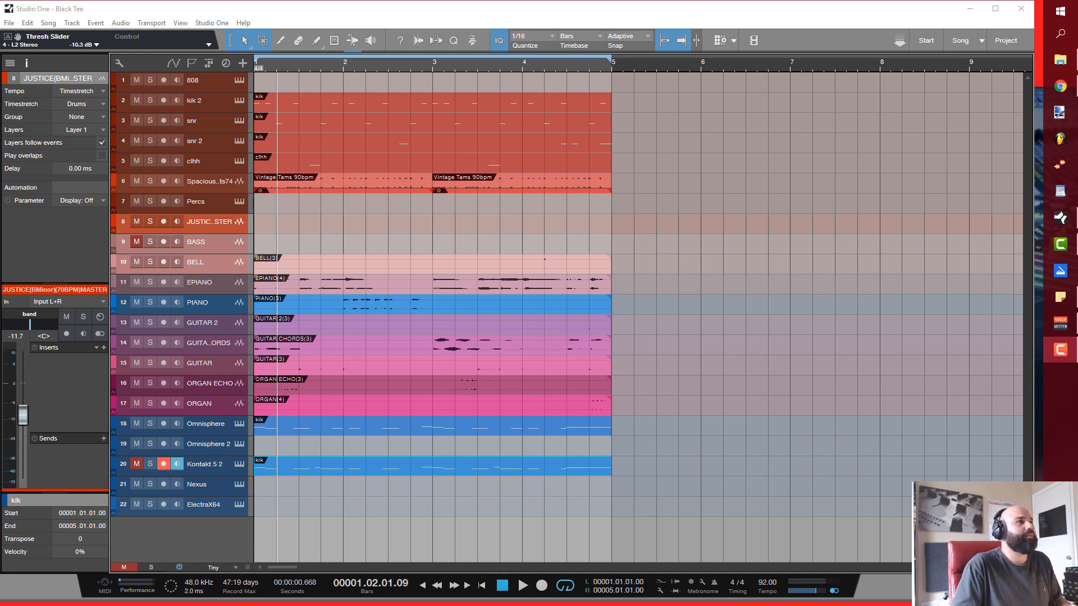
mouse_move(631, 430)
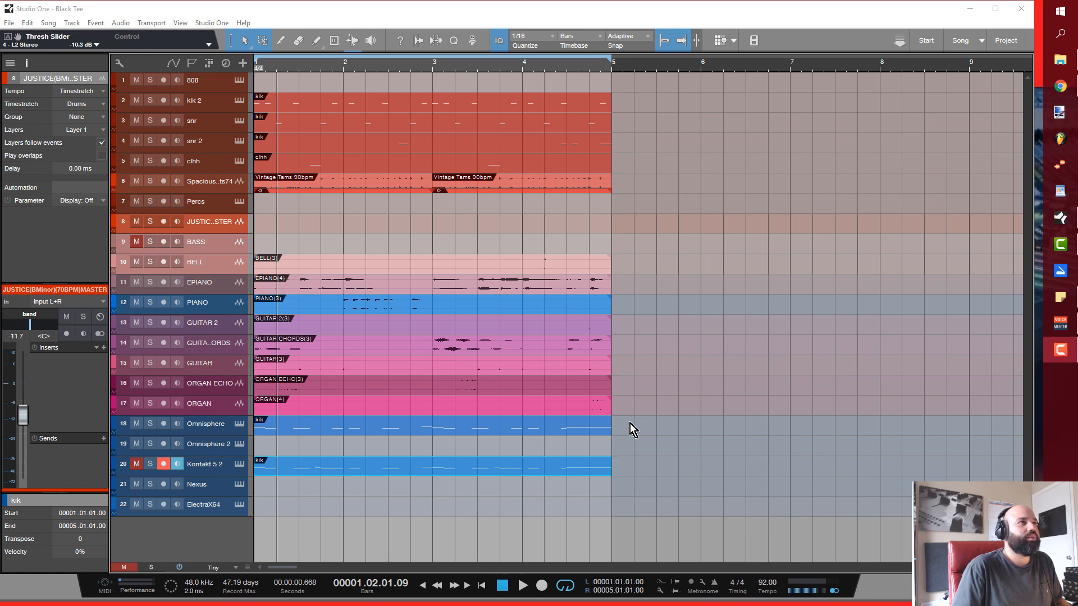
Step: Bring the Omnisphere part's notes into the editor below the arrangement
right_click(631, 426)
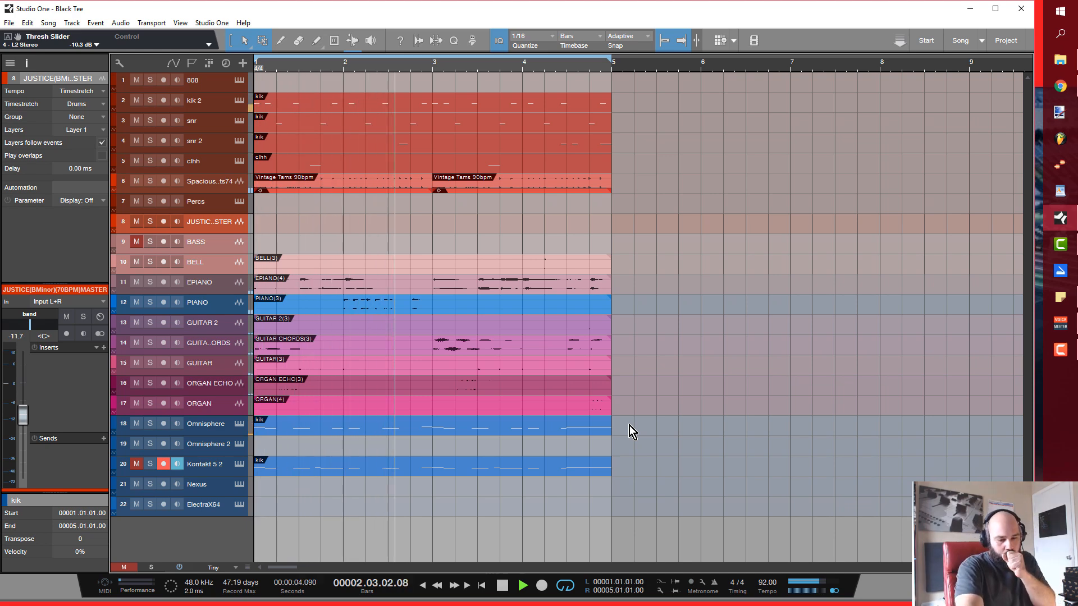
click(521, 584)
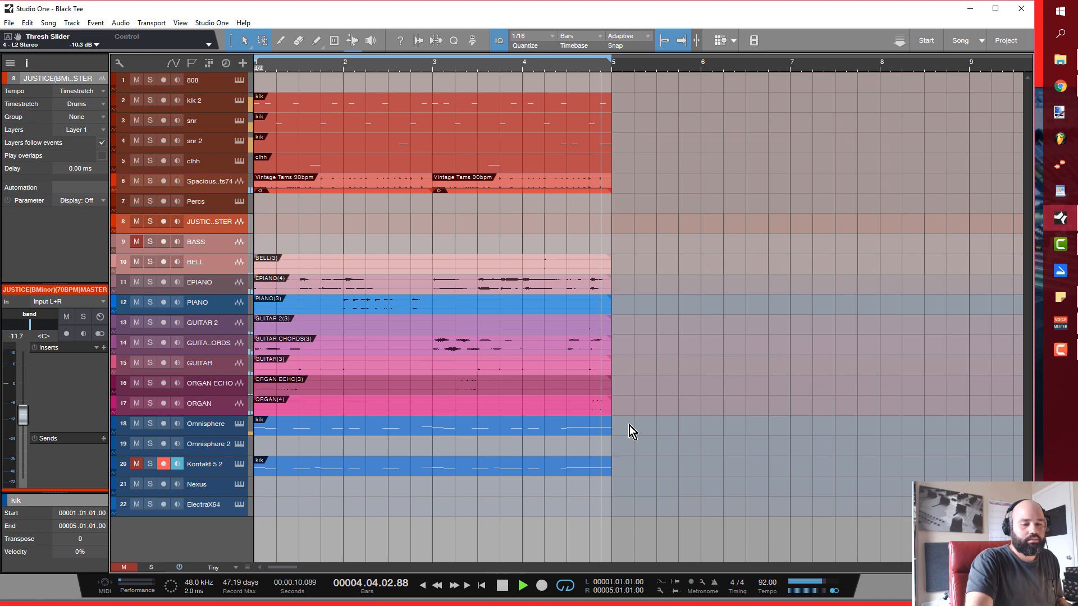
click(501, 584)
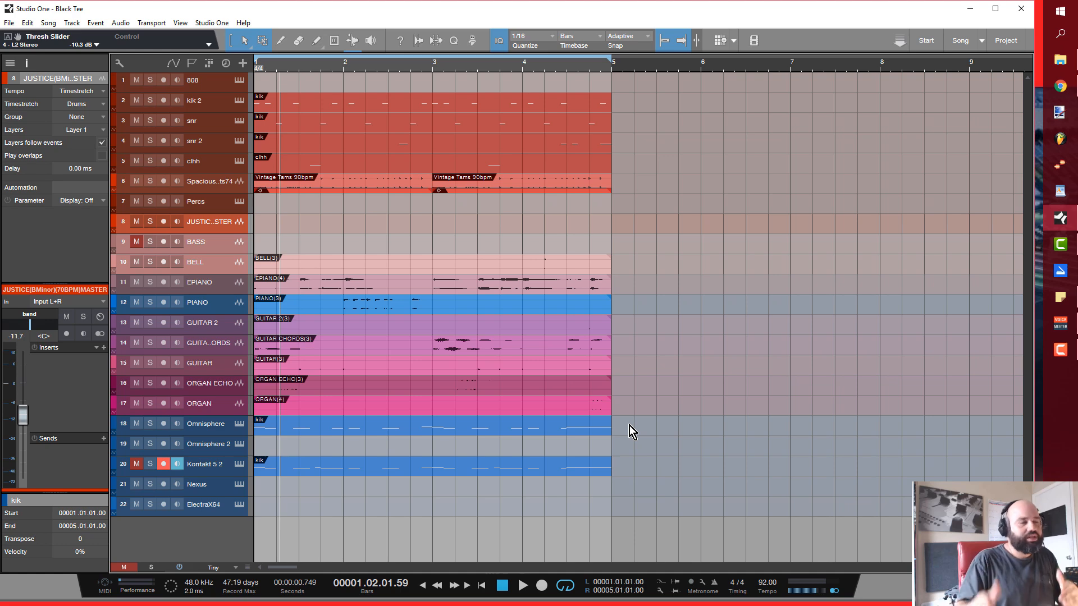
mouse_move(618, 462)
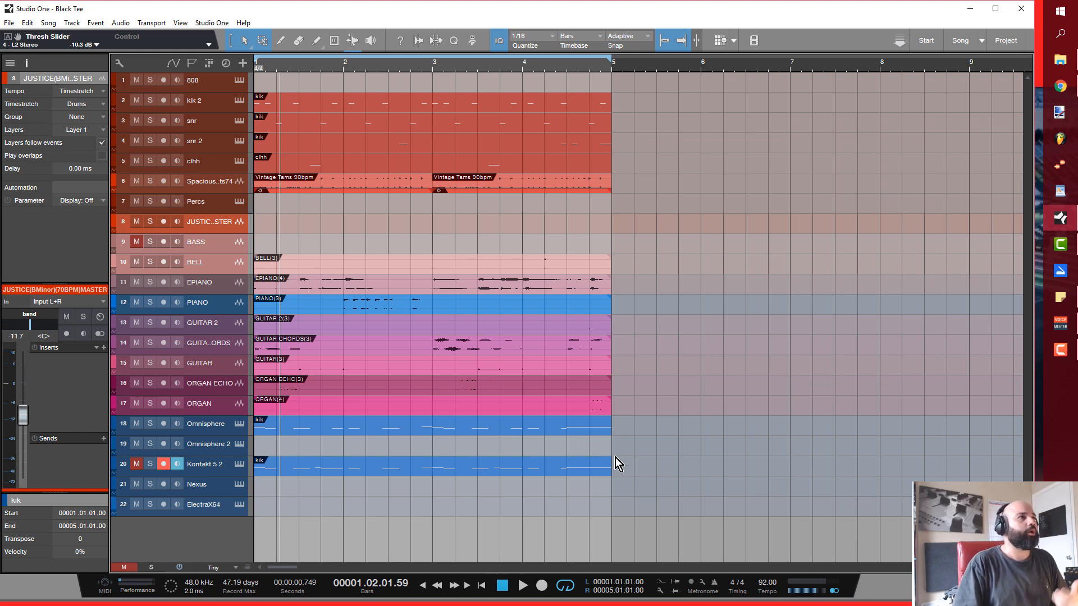
mouse_move(288, 430)
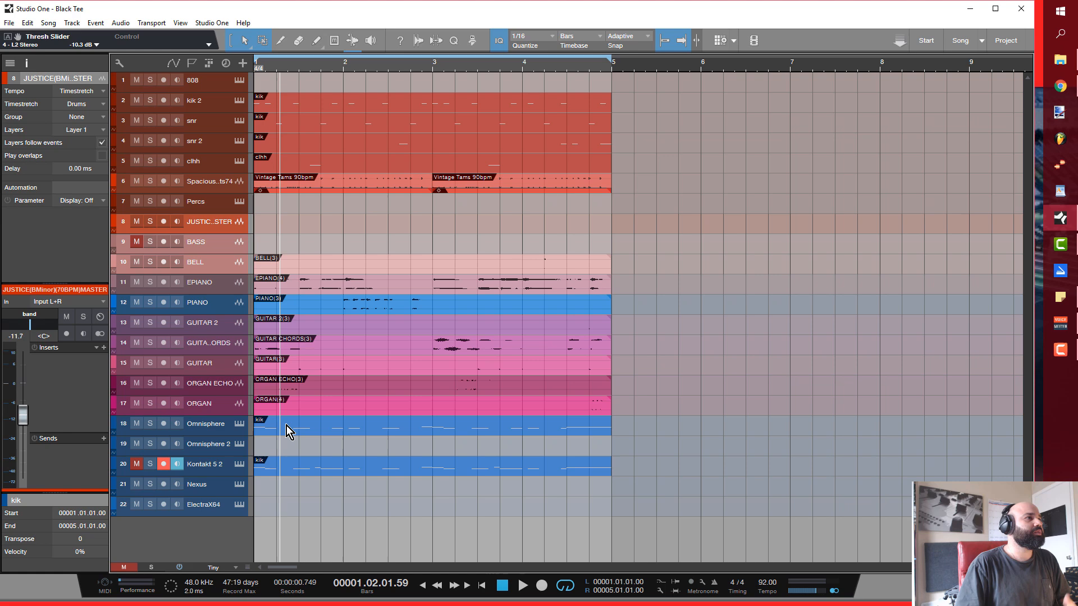
click(206, 423)
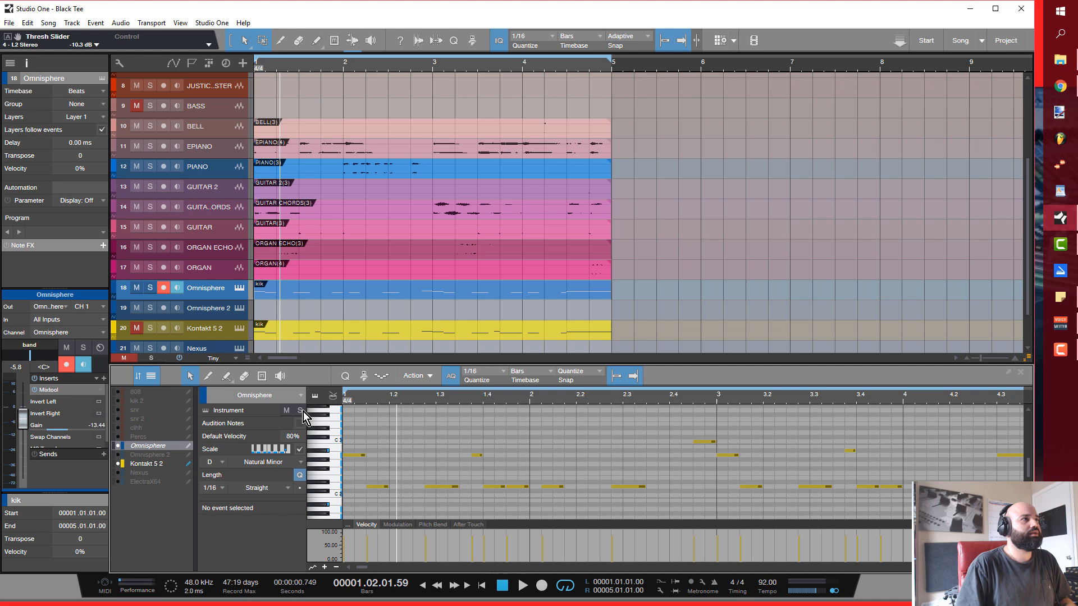
mouse_move(198, 452)
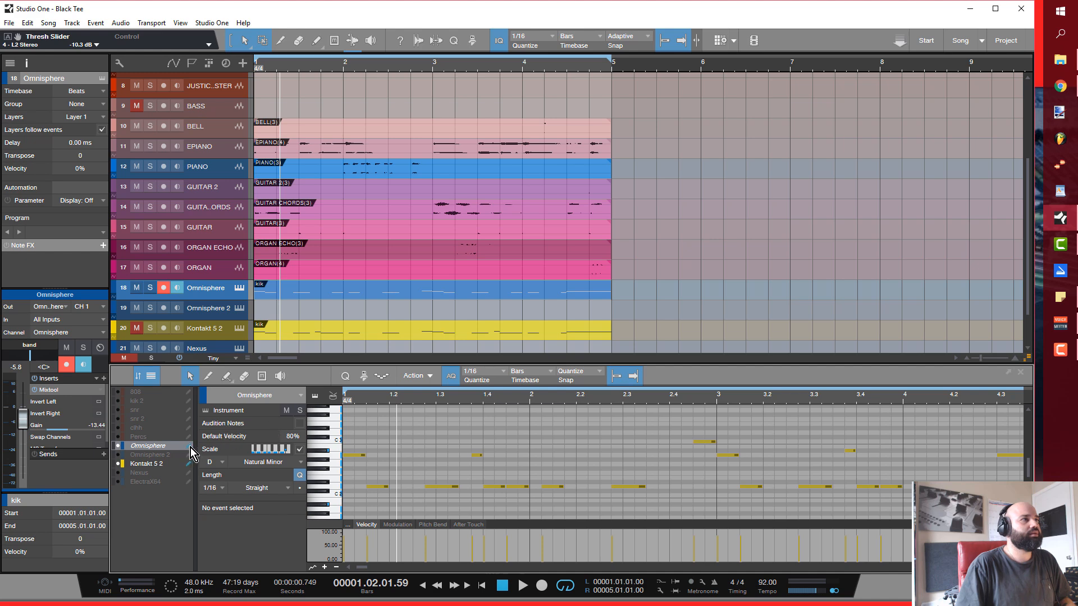
mouse_move(168, 468)
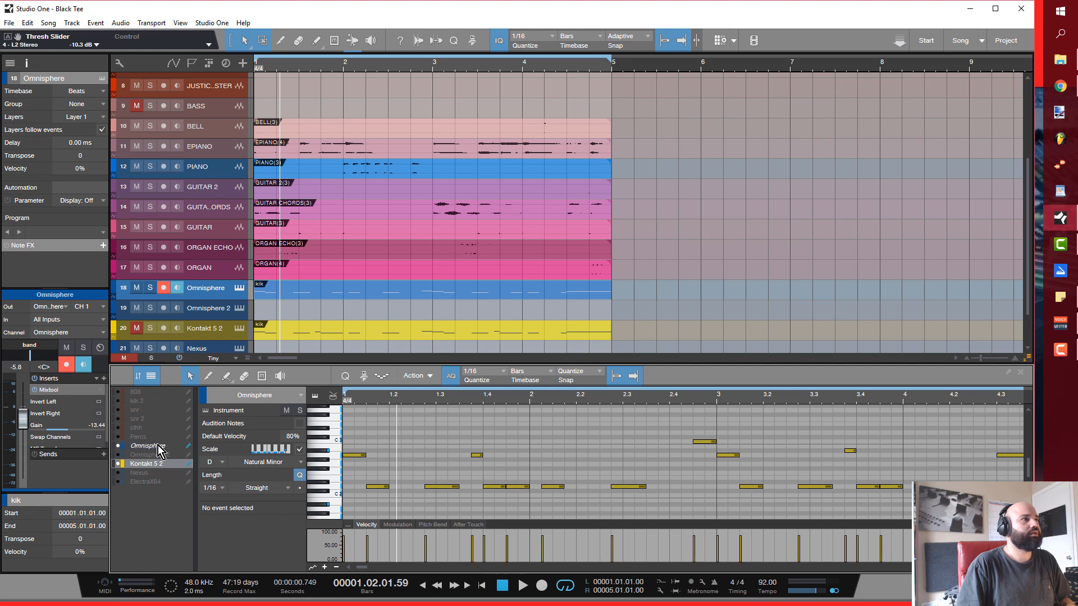
Step: Show the Kontakt 5 2 melody in the editor and solo that track for playback
click(146, 445)
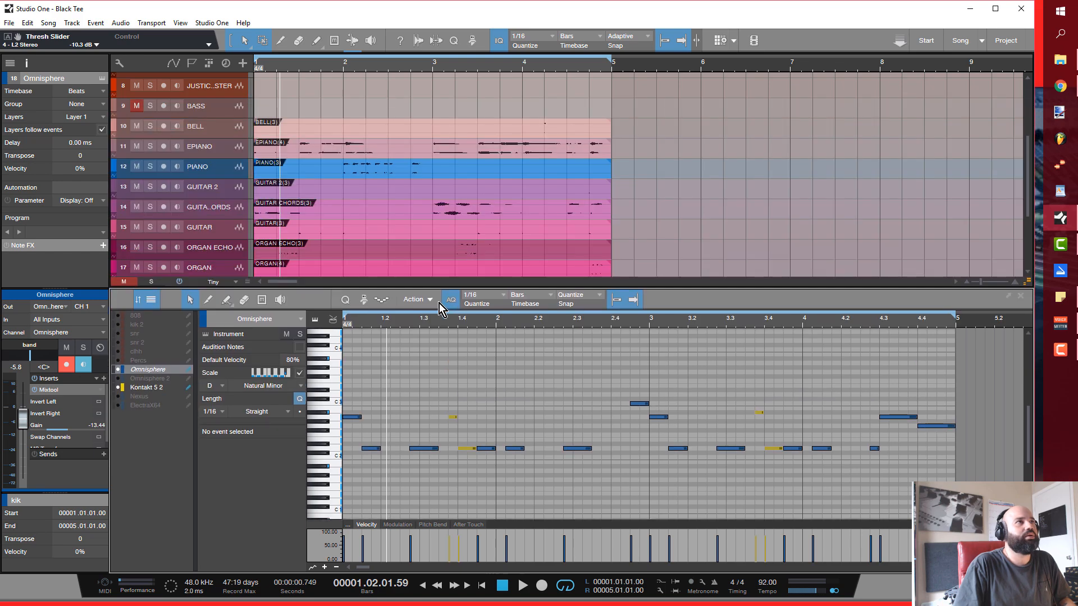
scroll(down, 3)
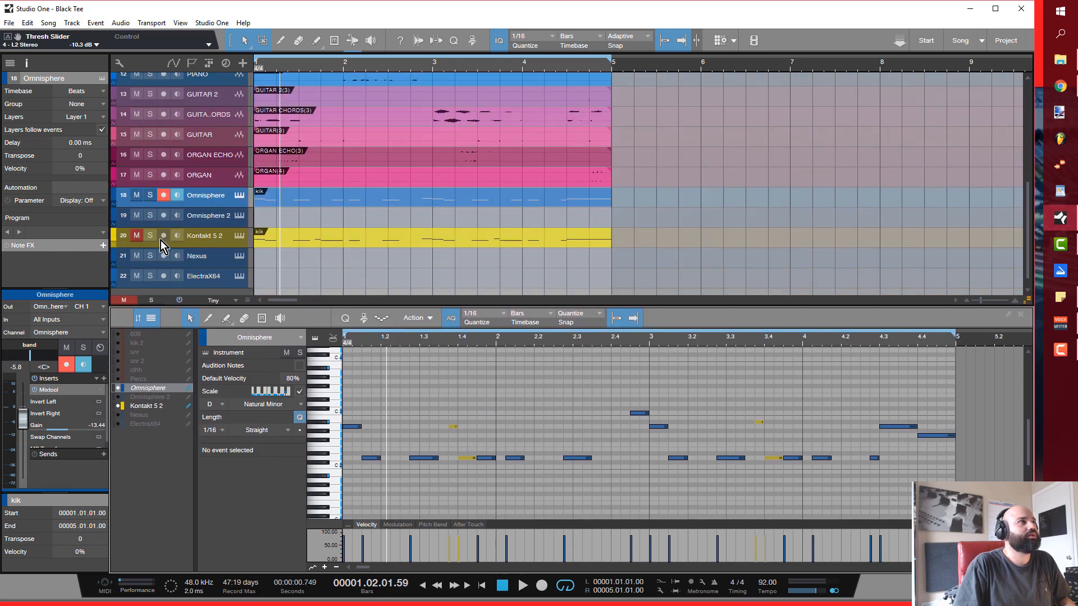
click(150, 235)
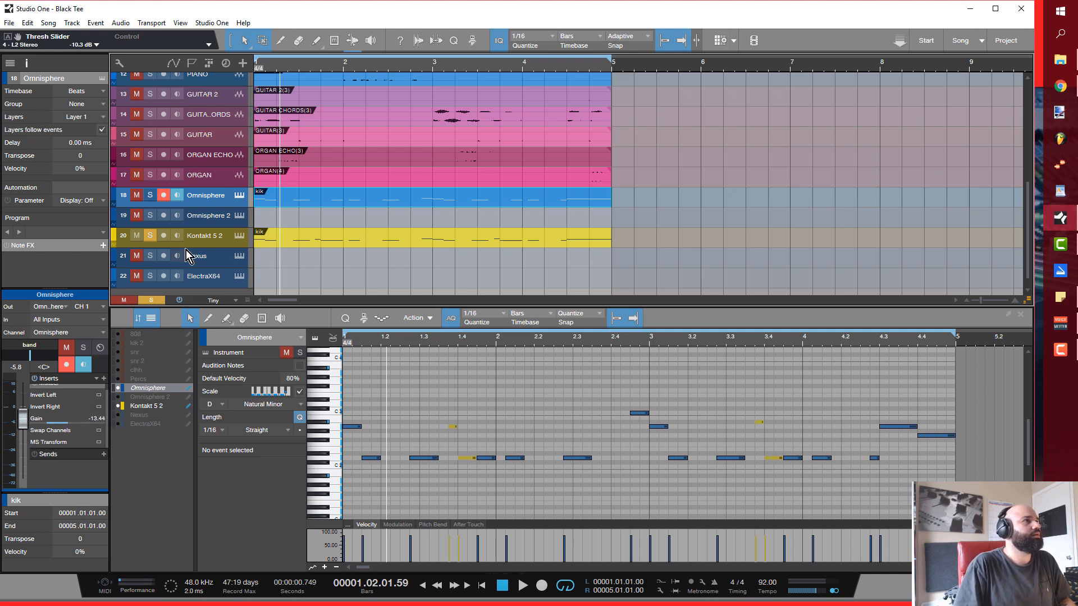
click(205, 235)
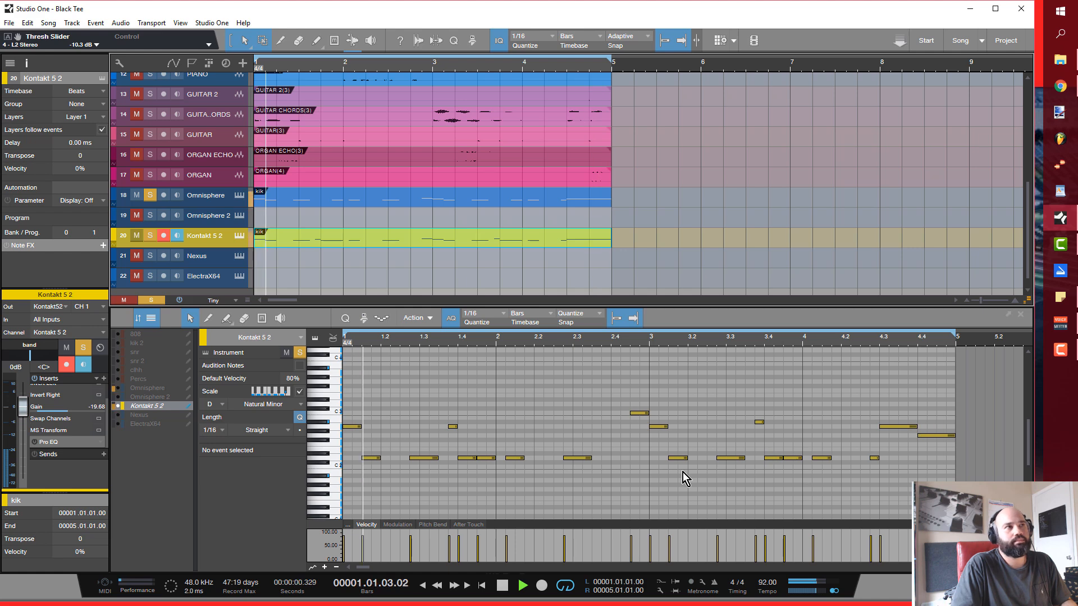
Step: Raise the Kontakt 5 2 Pro EQ low cut to about 279 Hz
click(521, 584)
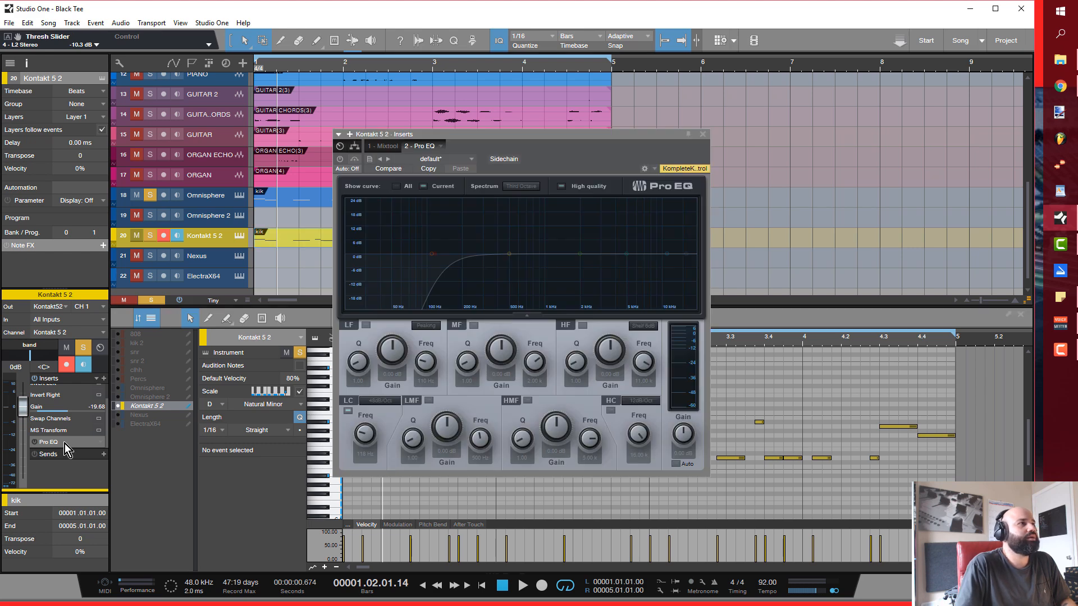
mouse_move(45, 443)
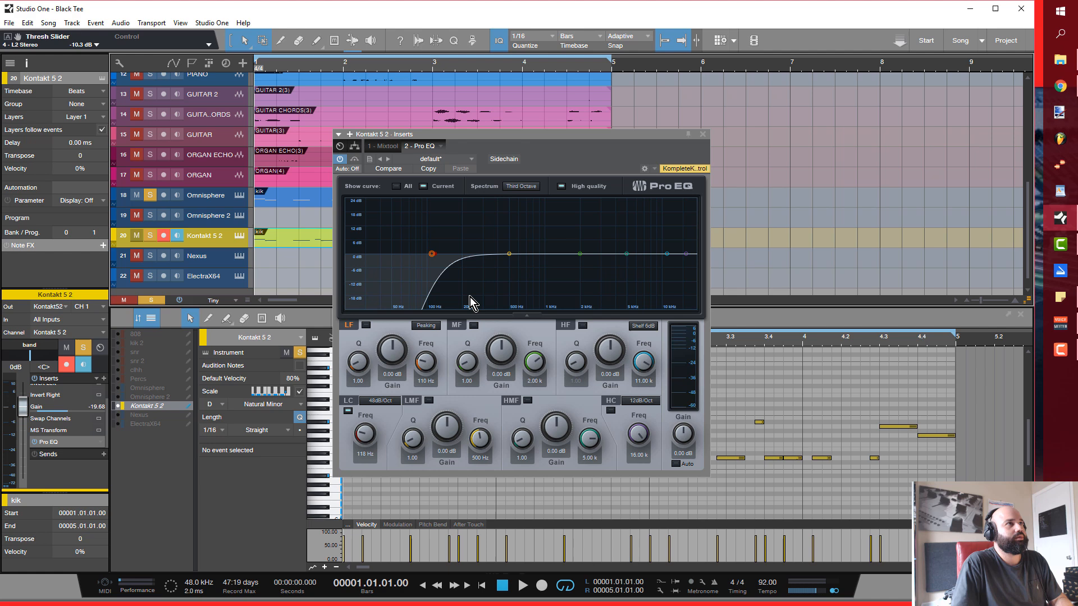
click(521, 585)
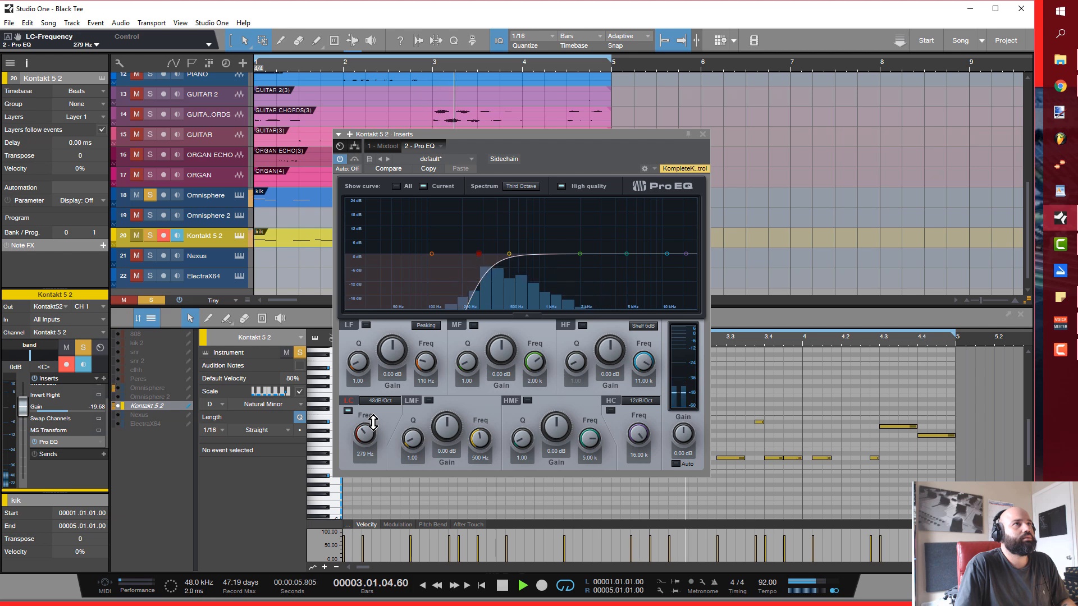
click(702, 134)
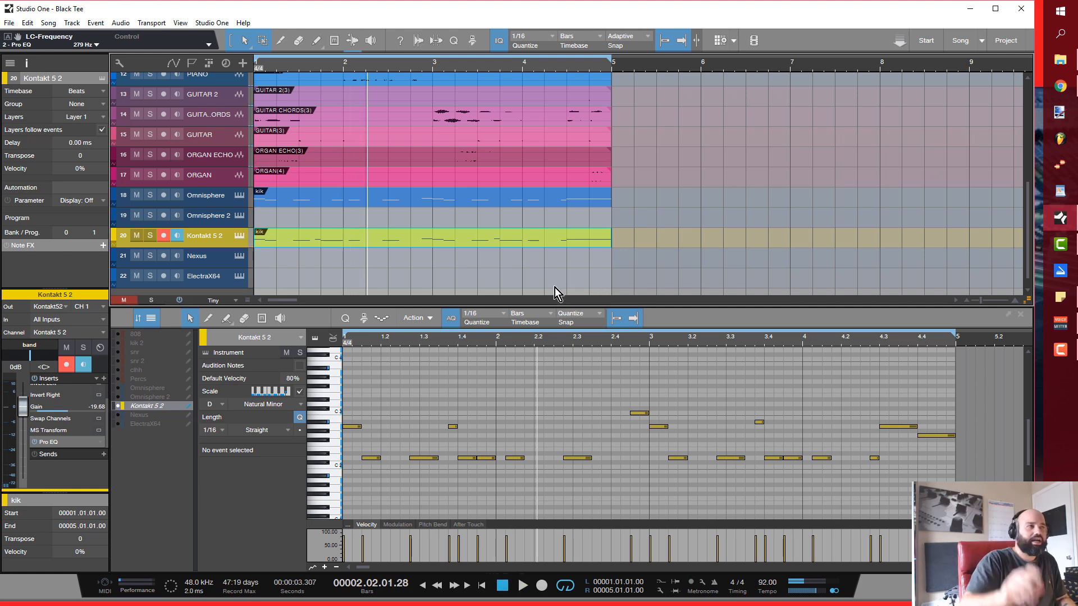
mouse_move(65, 364)
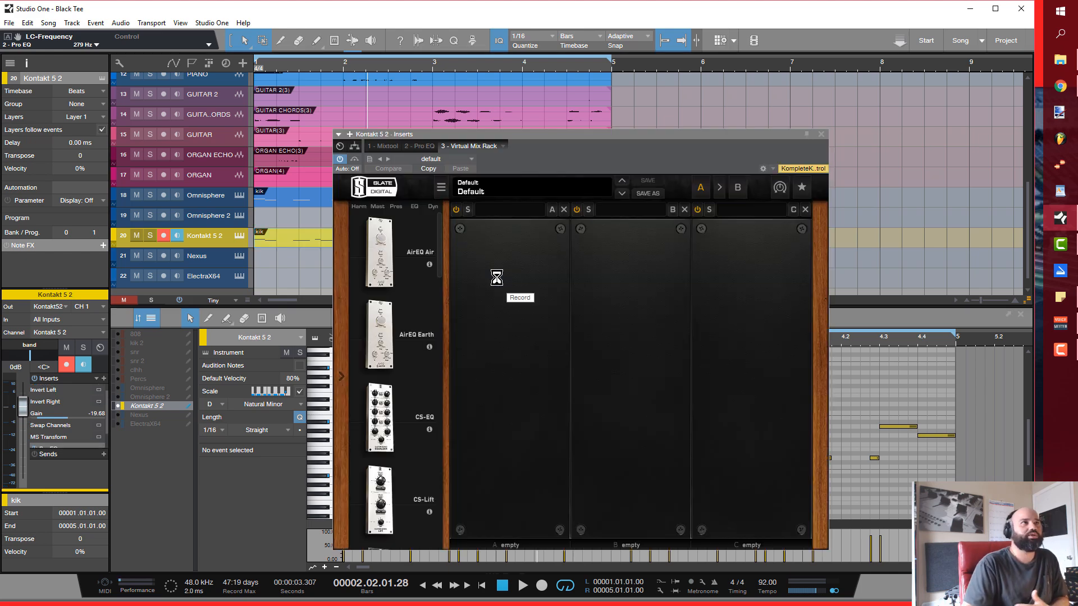
Step: Scroll the Virtual Mix Rack module browser down to Hollywood, London and New York
scroll(down, 3)
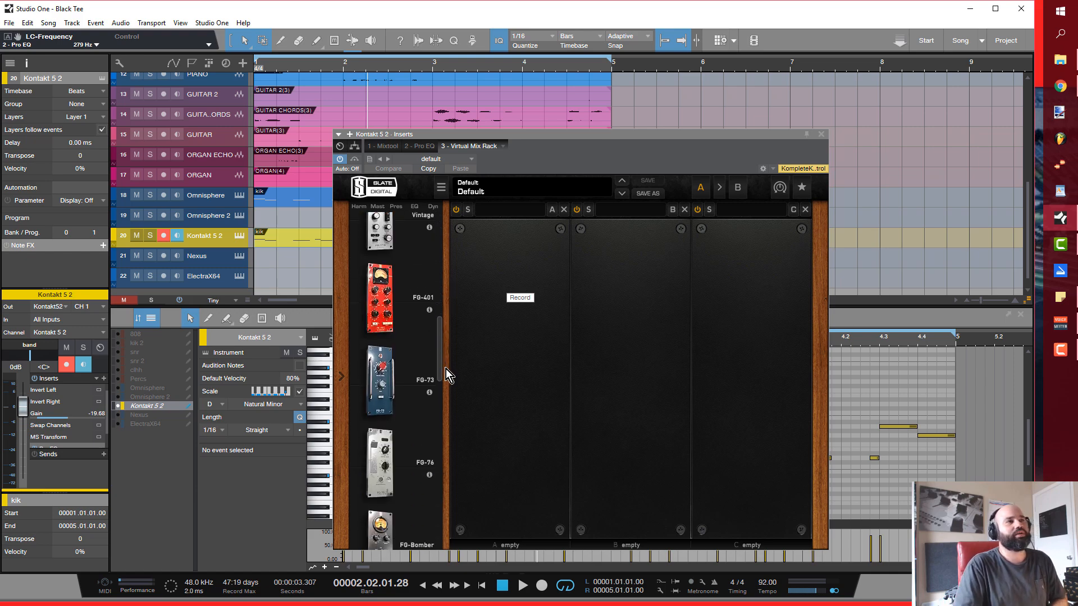
scroll(down, 3)
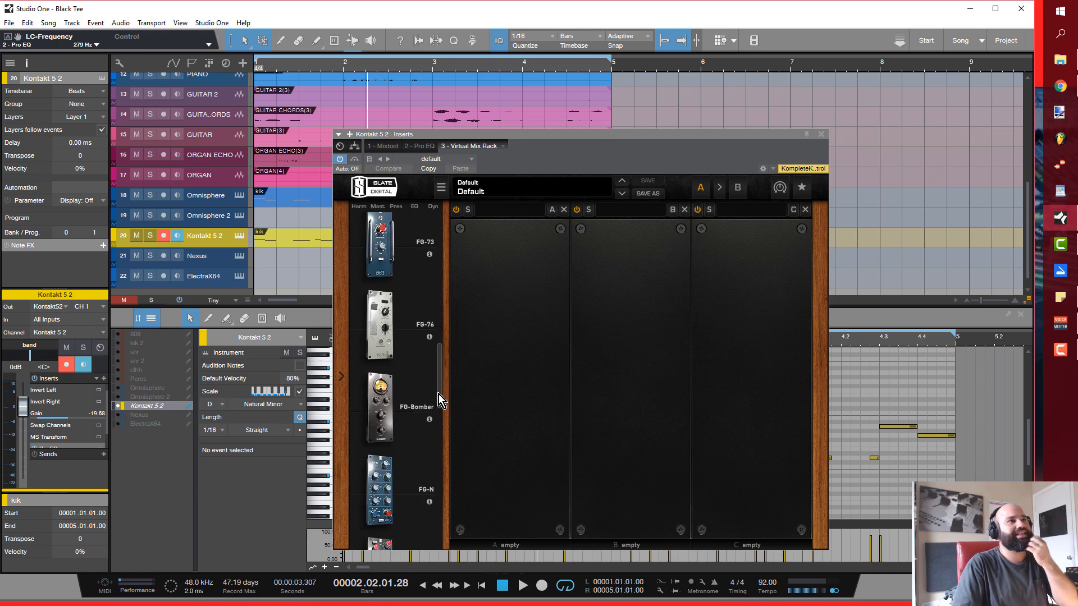
scroll(down, 3)
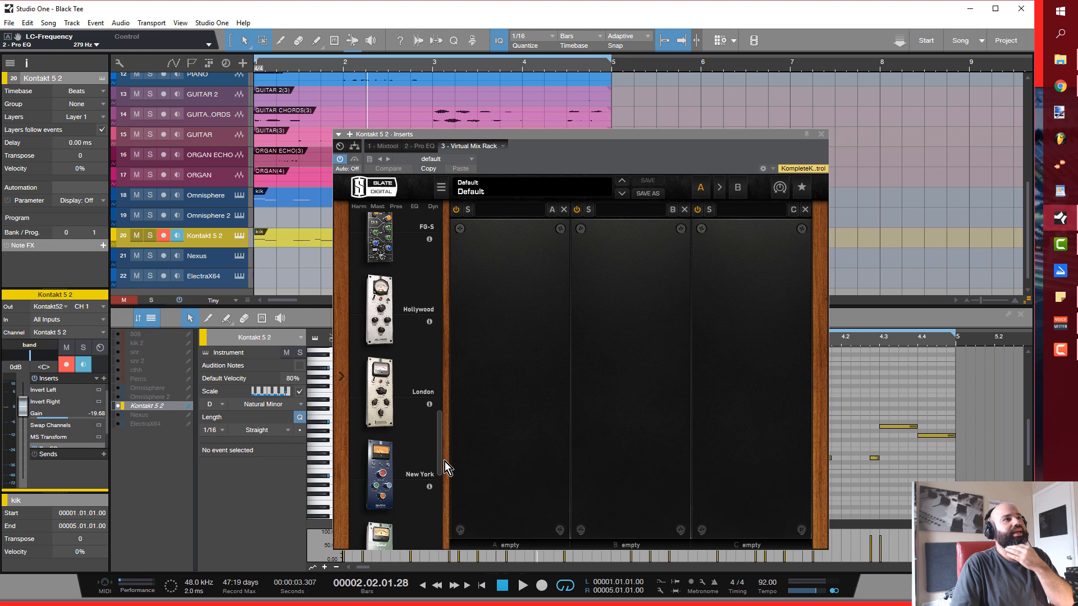
scroll(down, 3)
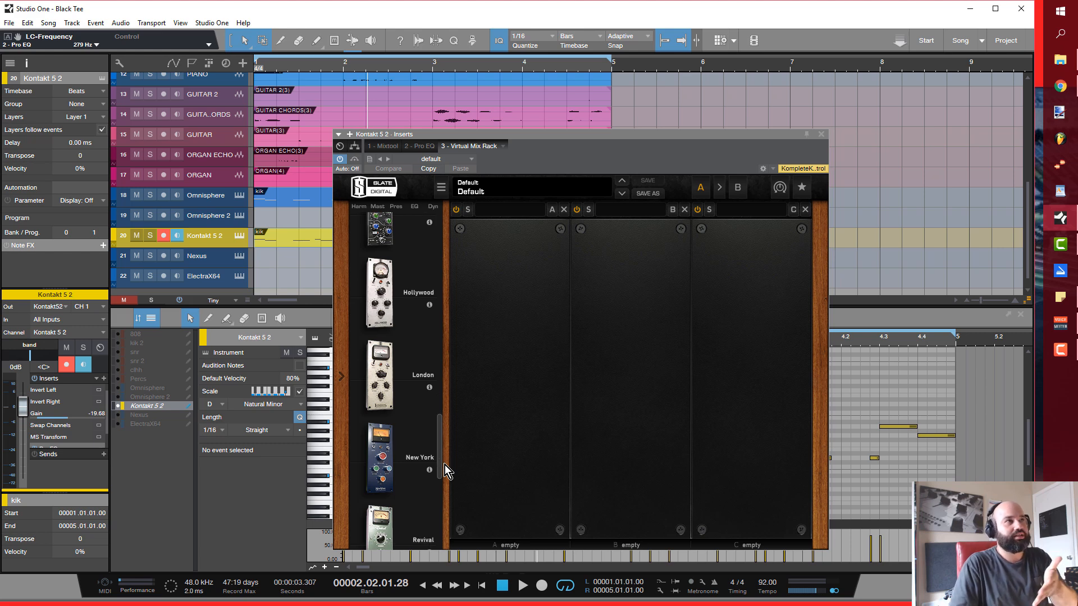
scroll(down, 3)
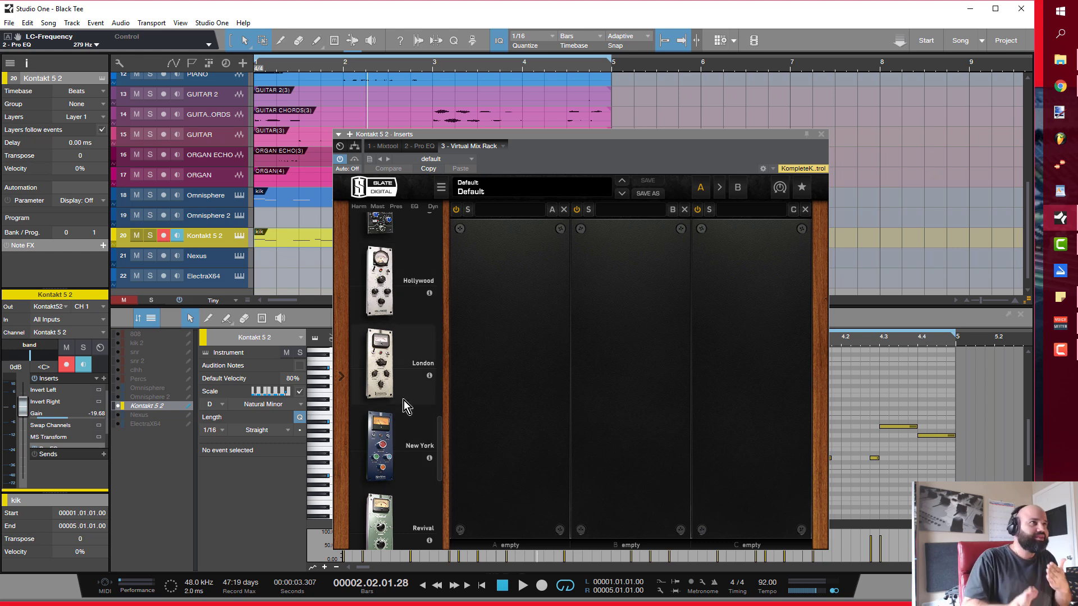
mouse_move(402, 352)
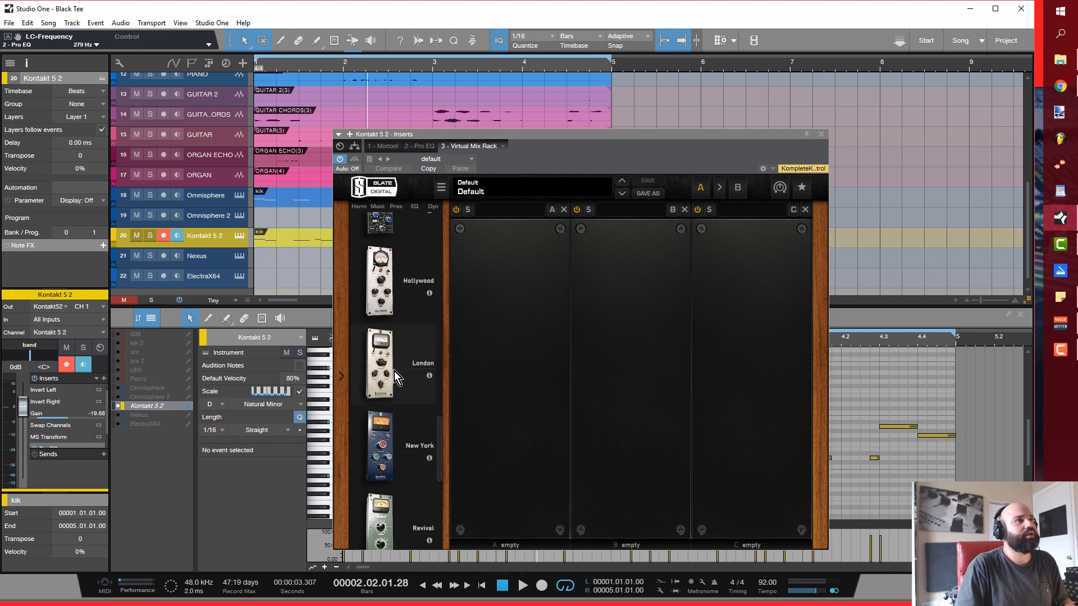
Step: Load the London preamp into the first rack slot and turn up its saturation
click(379, 361)
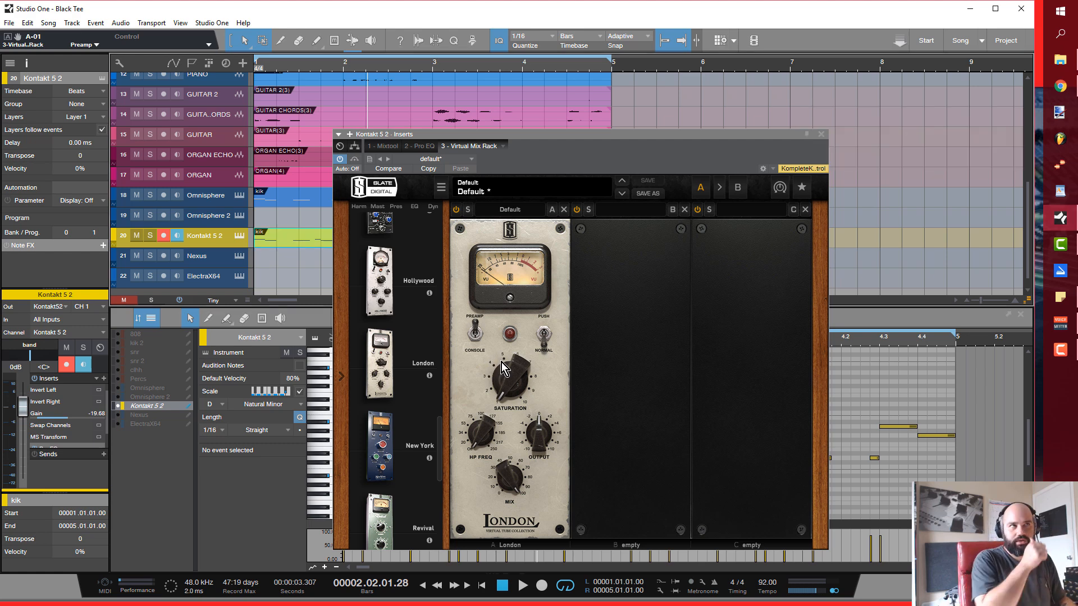
mouse_move(541, 324)
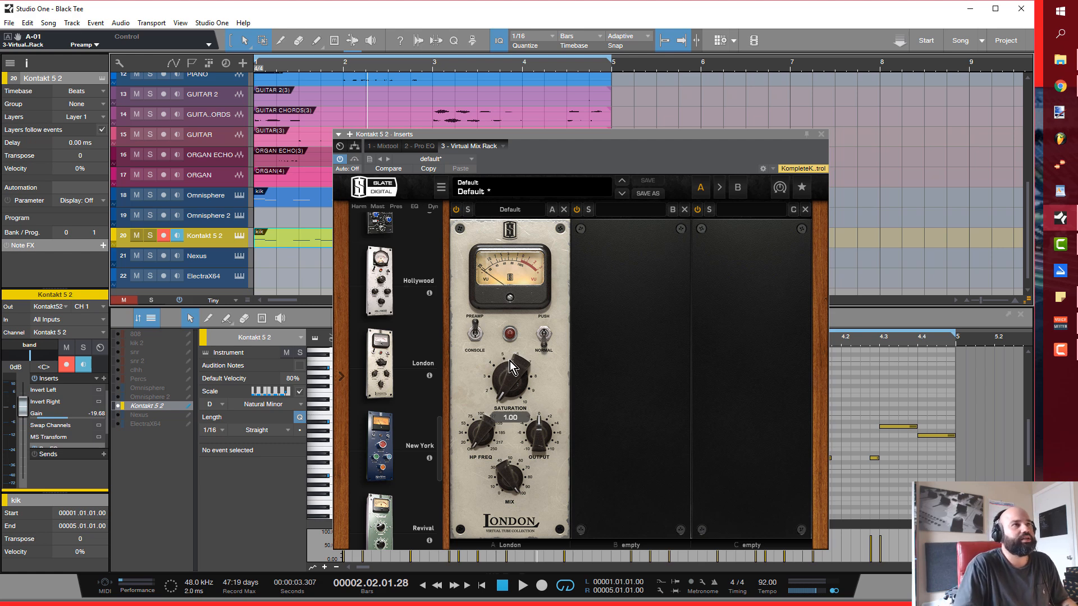
click(543, 333)
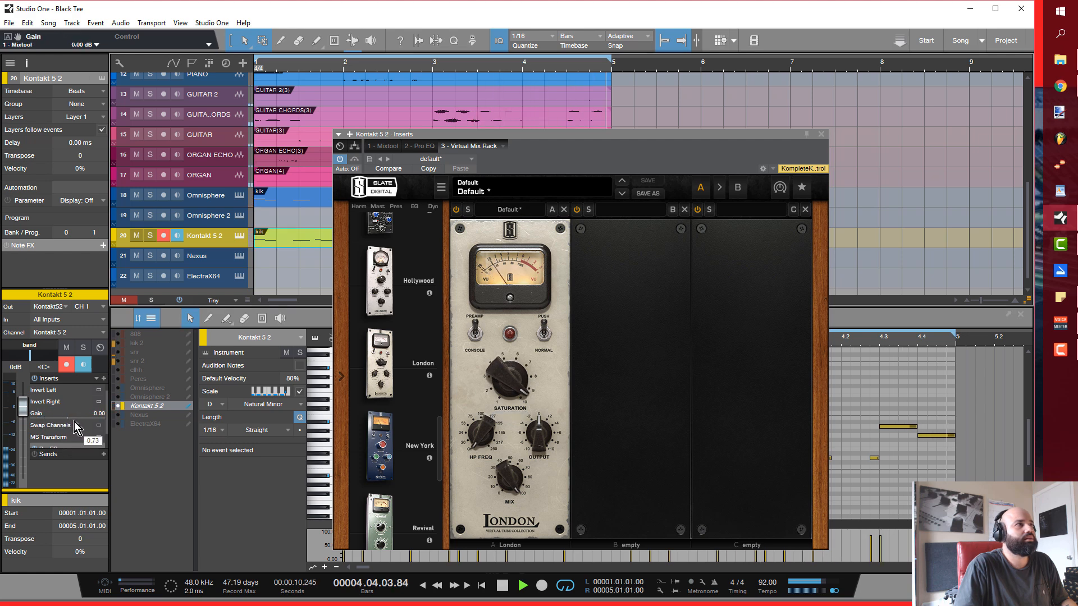
click(522, 585)
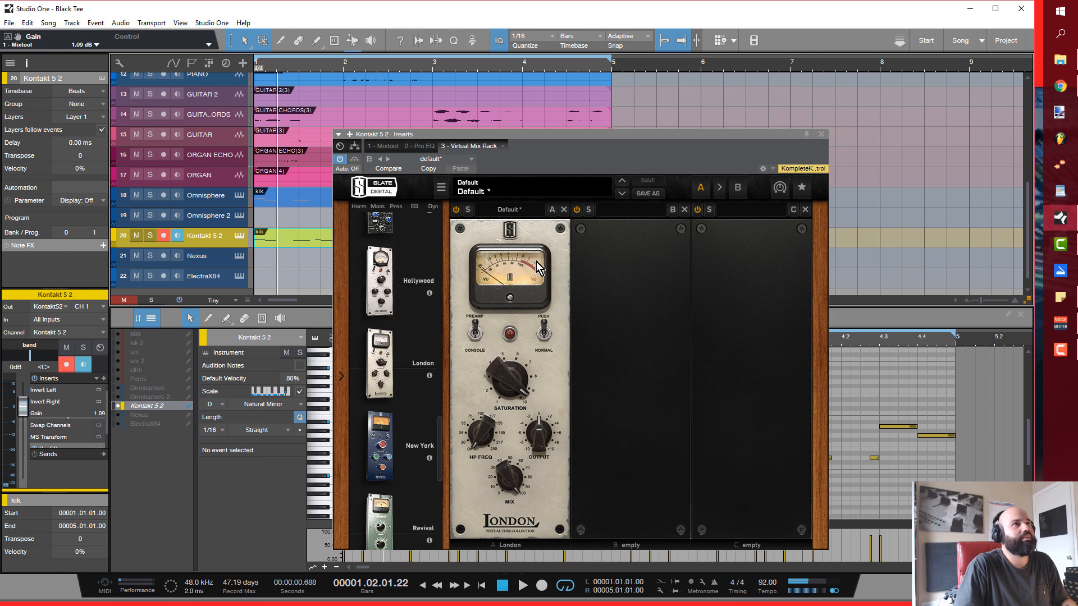
mouse_move(540, 279)
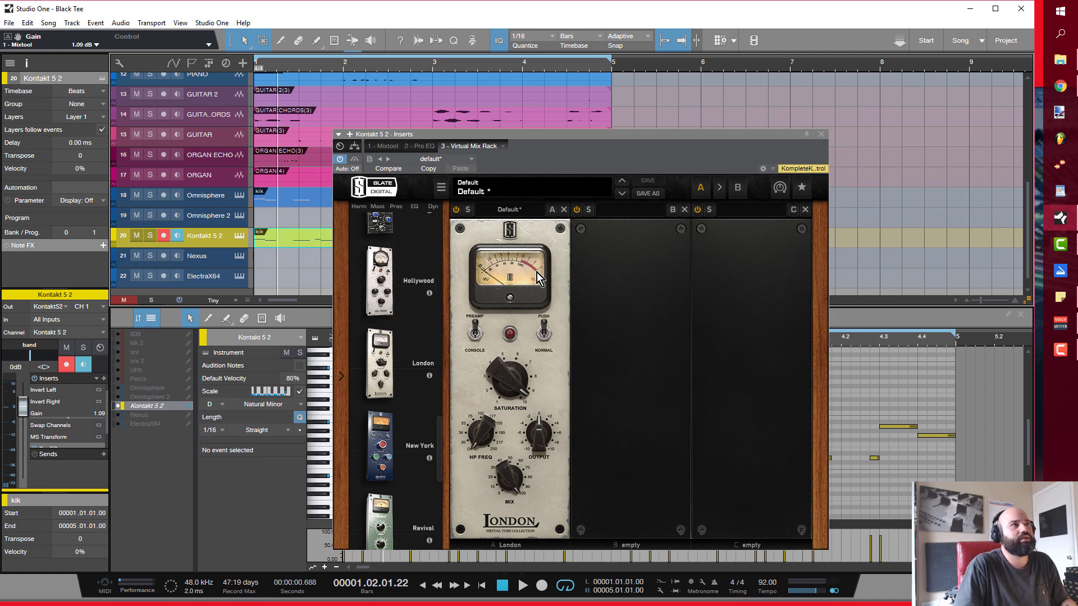
mouse_move(76, 422)
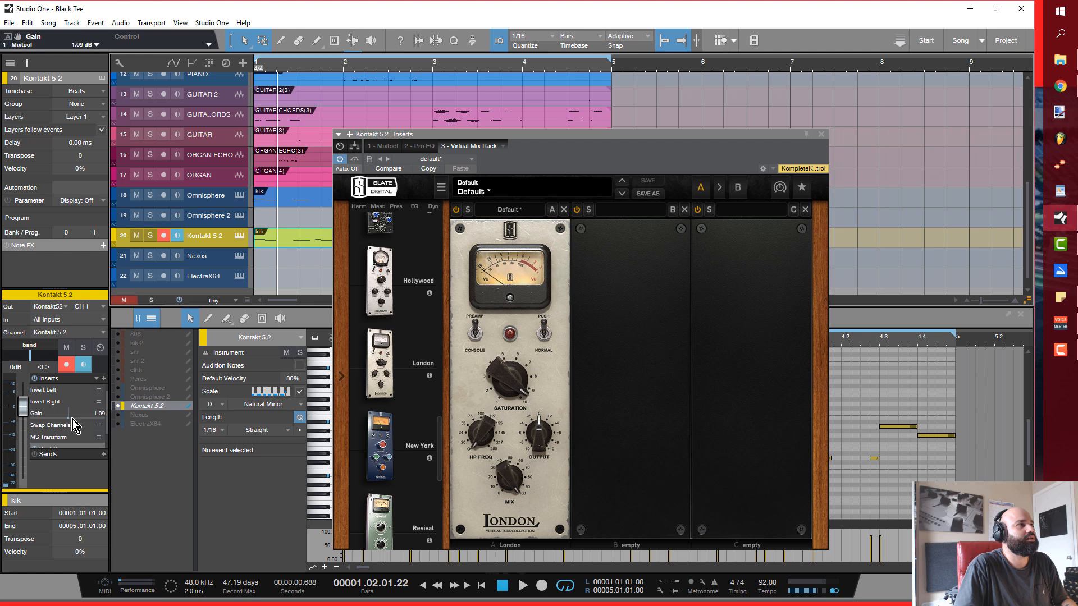
mouse_move(538, 440)
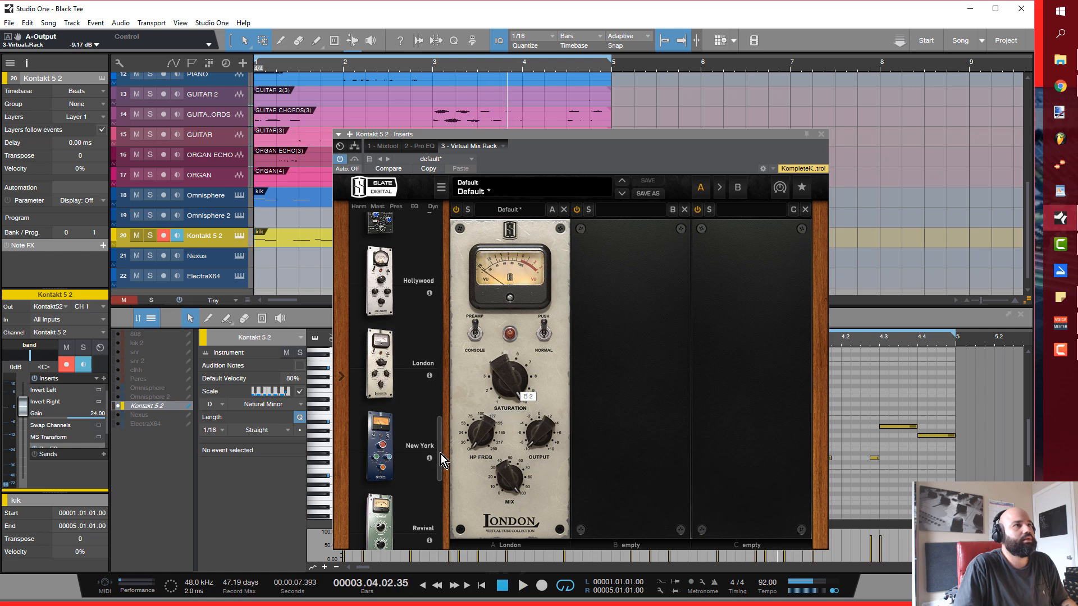
Step: Scroll the module browser back up toward the Trimmer modules
scroll(up, 3)
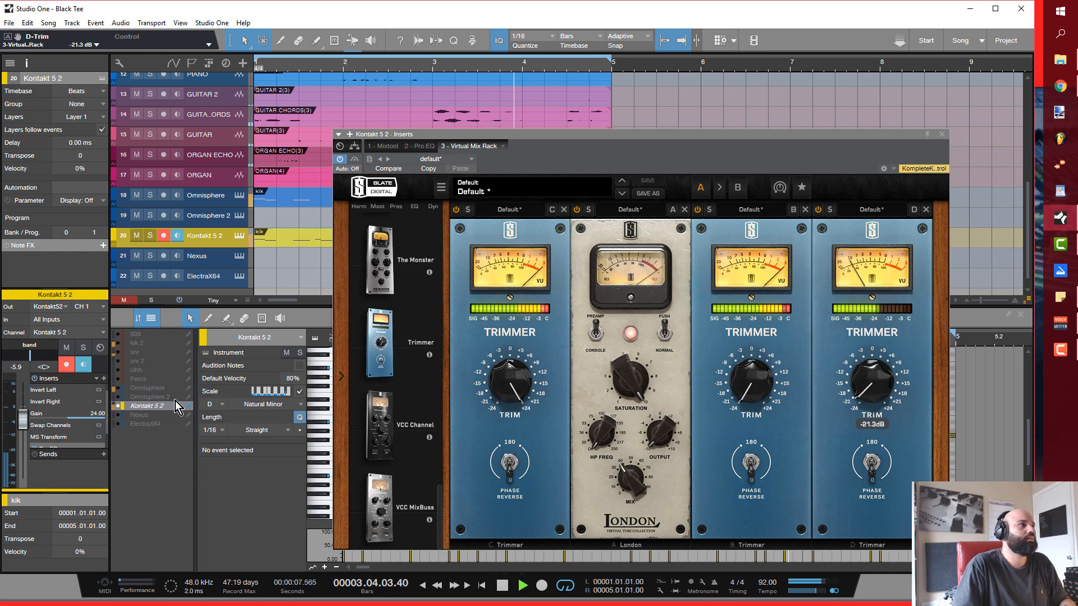
Step: Add a Pro EQ after the rack with a 48 dB/oct high cut near 4.31 kHz
click(522, 585)
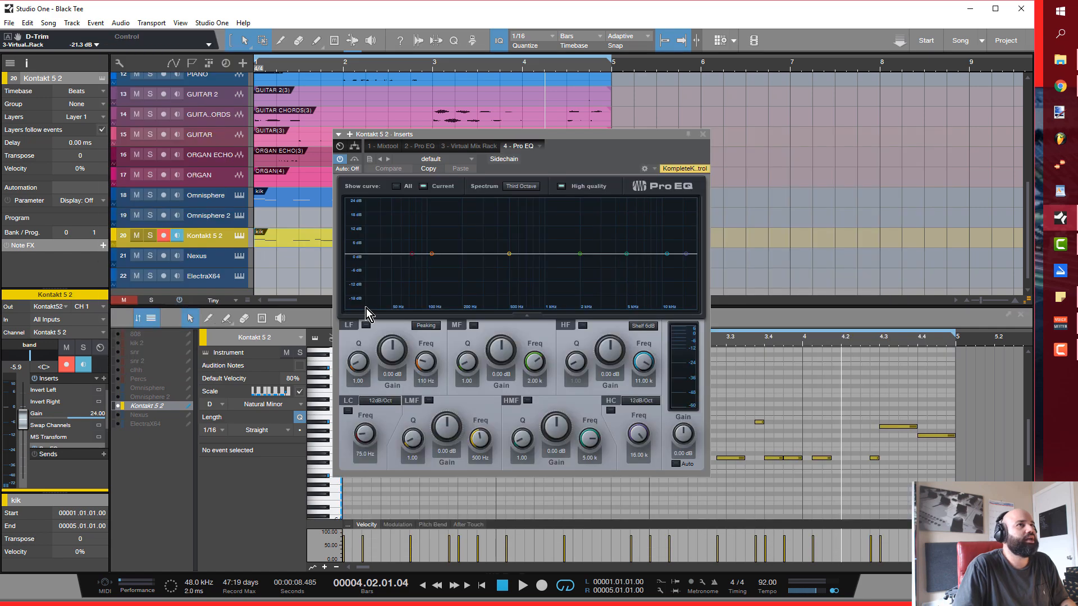
click(640, 400)
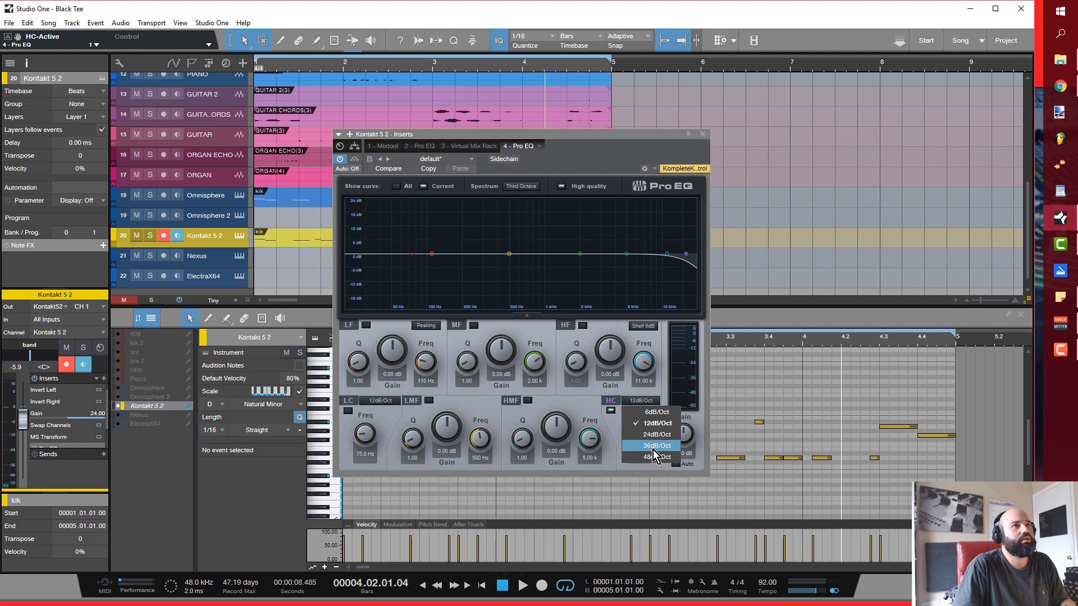
click(651, 457)
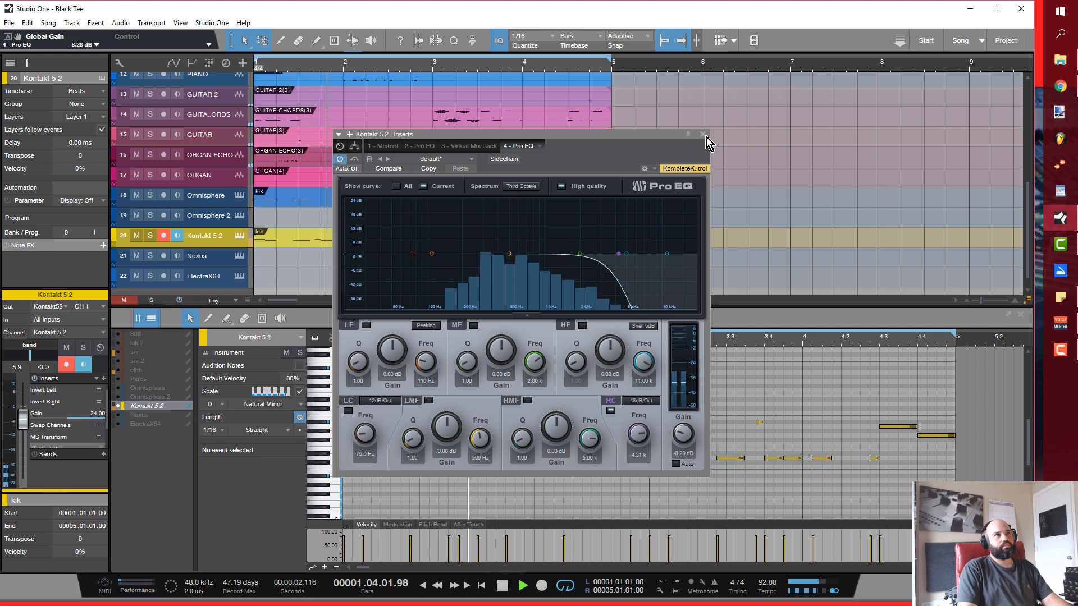
click(704, 135)
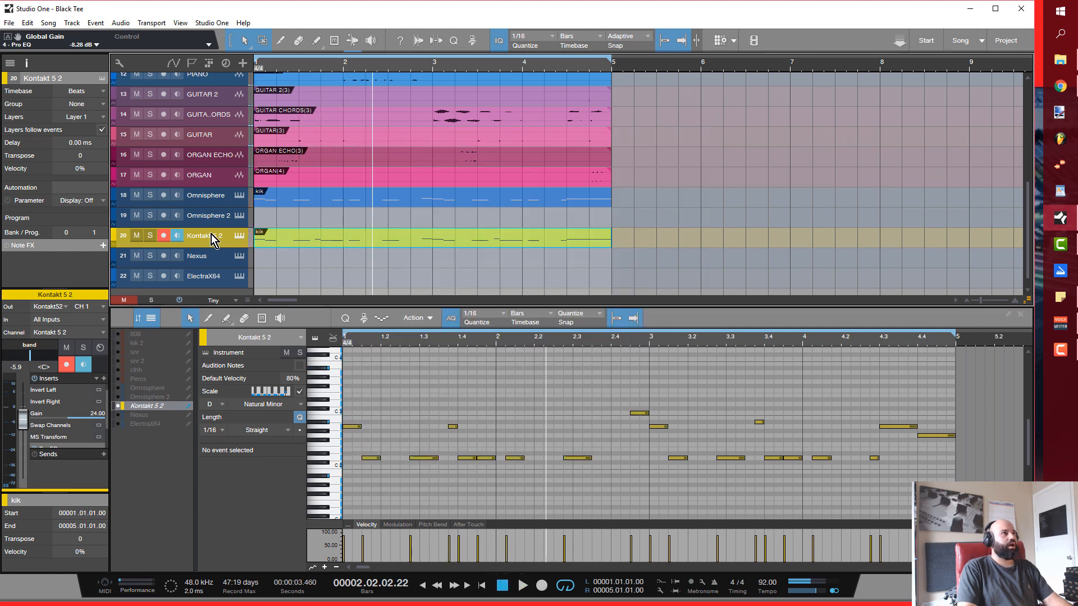
Step: Recolour the tracks from BELL through Kontakt 5 2 blue and bring up their track actions
scroll(up, 3)
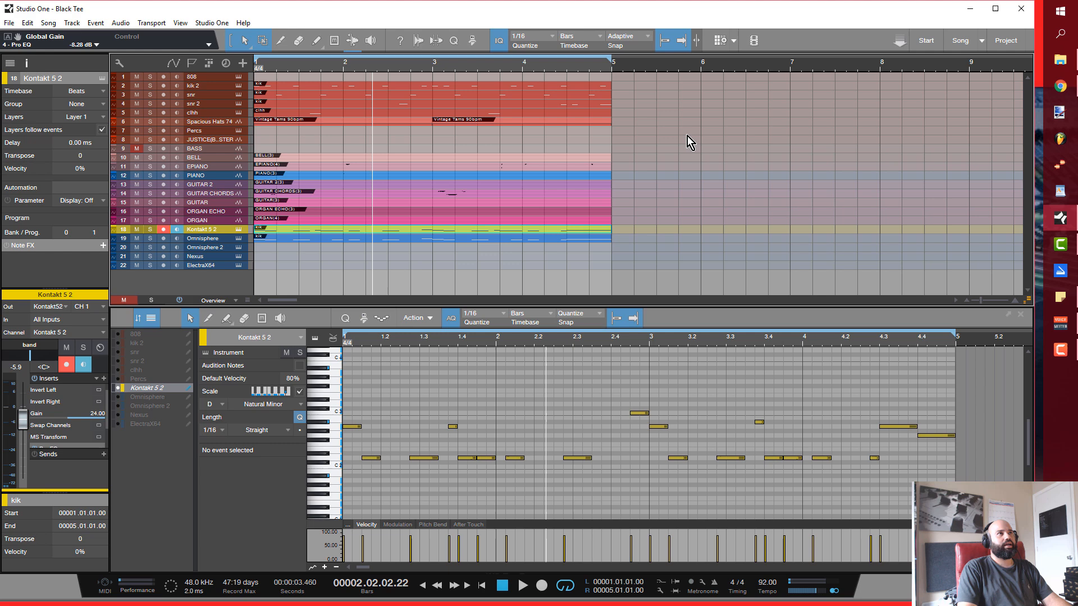
scroll(down, 3)
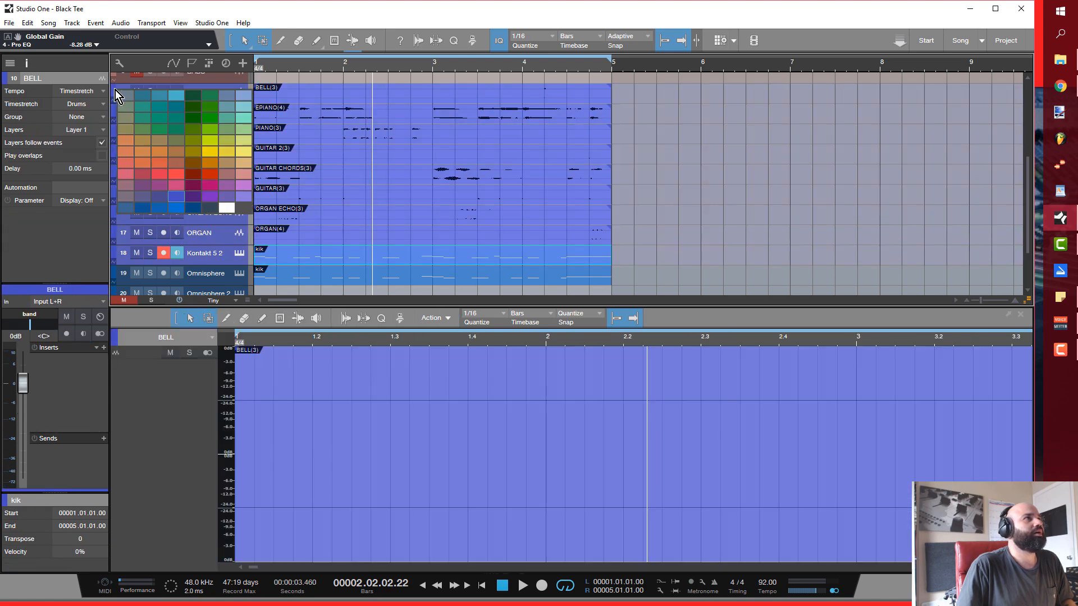
click(363, 193)
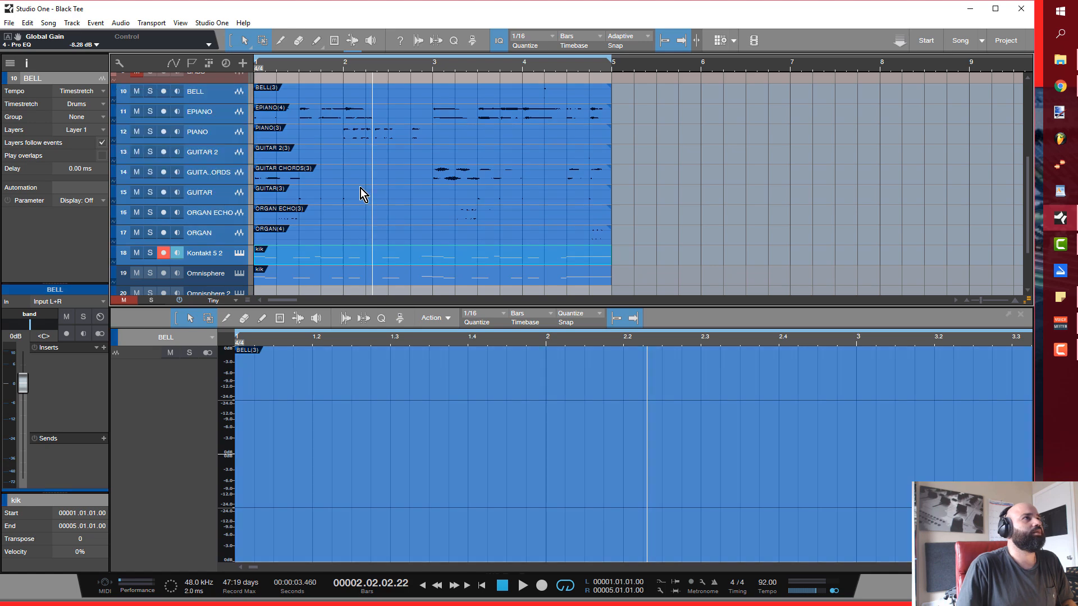
scroll(up, 3)
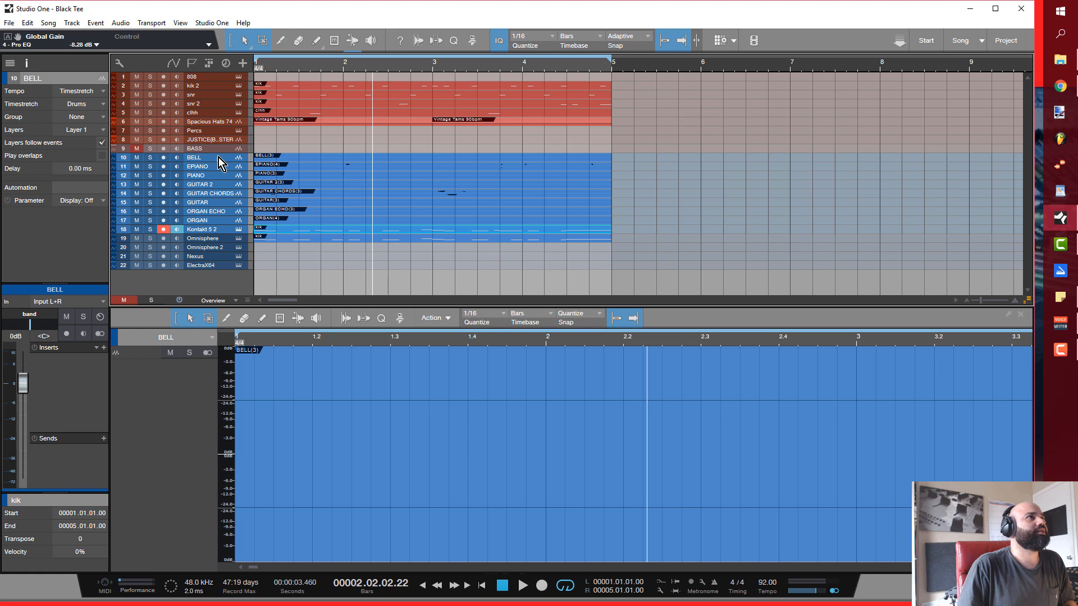
right_click(220, 162)
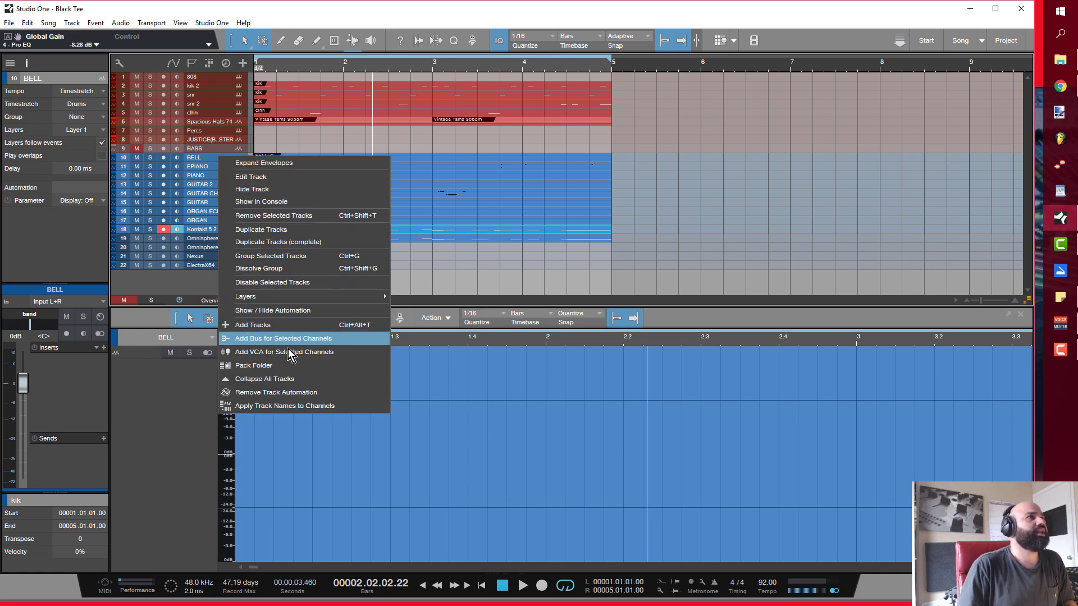
mouse_move(313, 333)
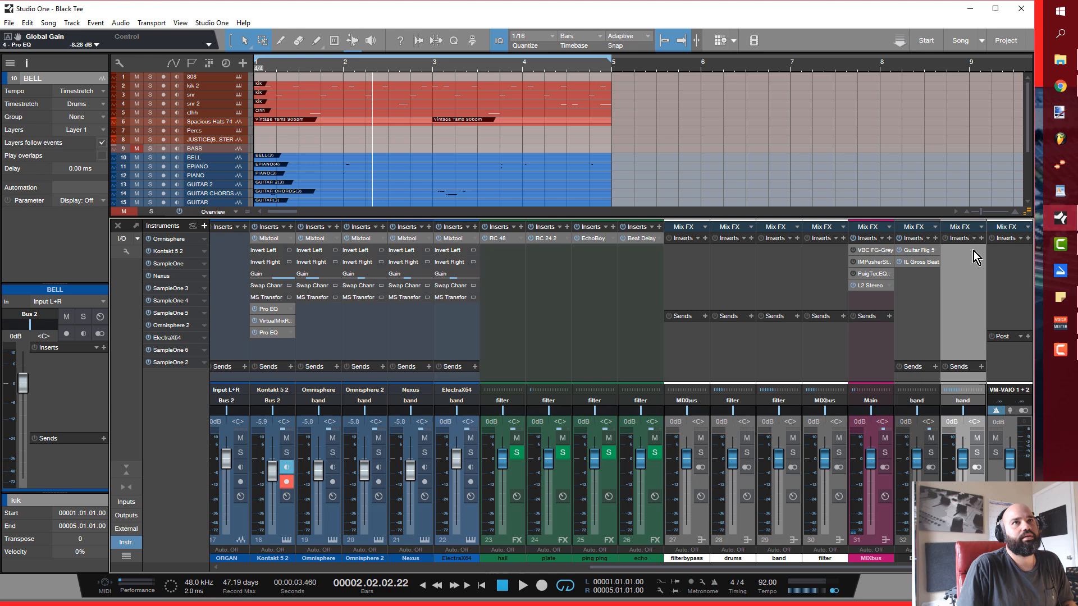
mouse_move(983, 252)
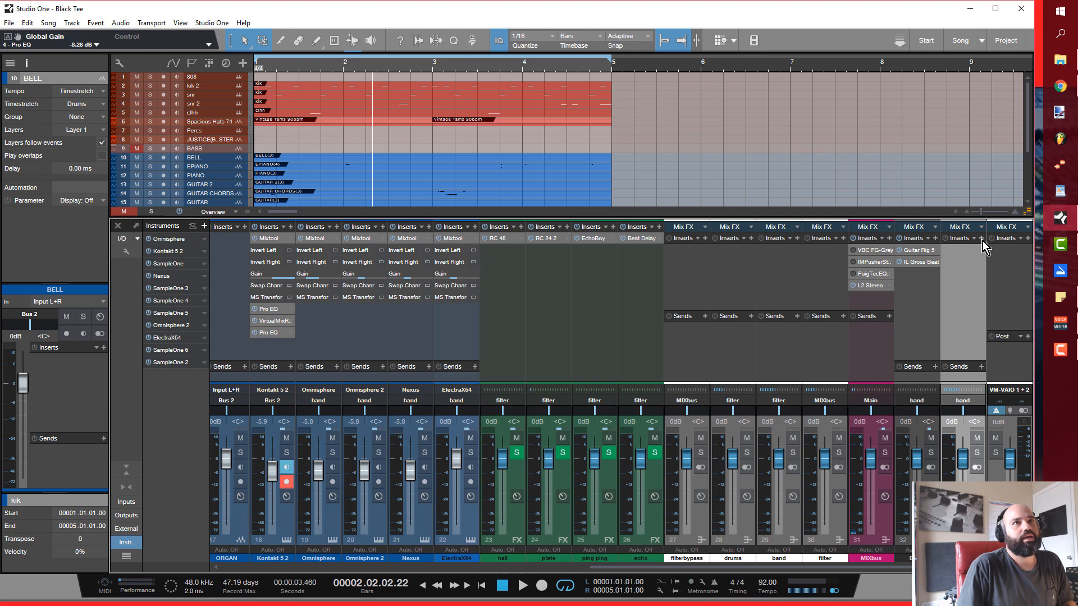
mouse_move(791, 575)
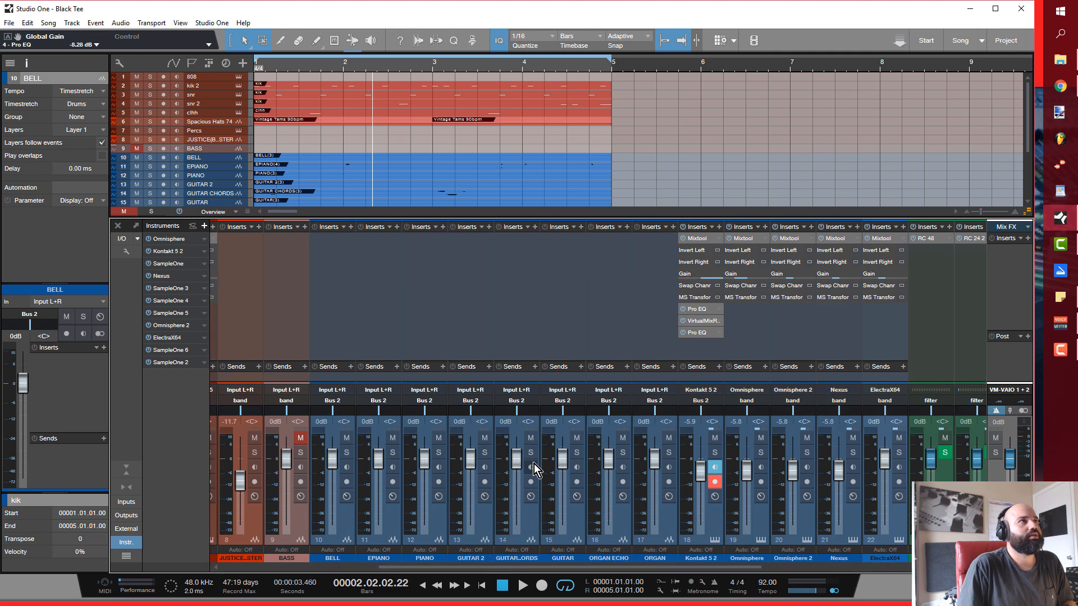
Step: Route EPIANO and PIANO to Bus 1, then reach the bus's insert effects list
click(199, 166)
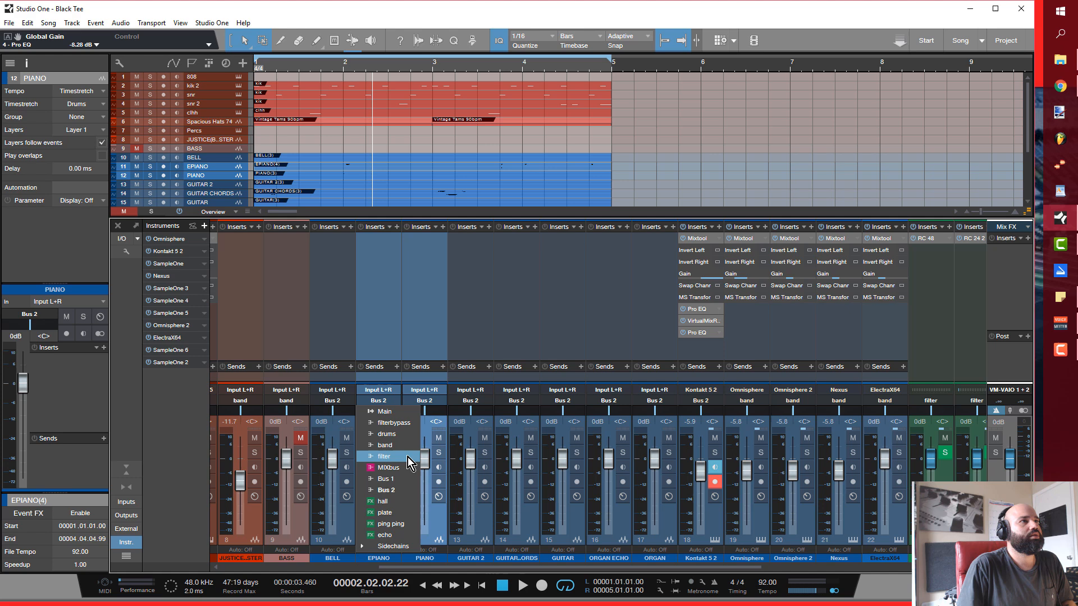
click(386, 478)
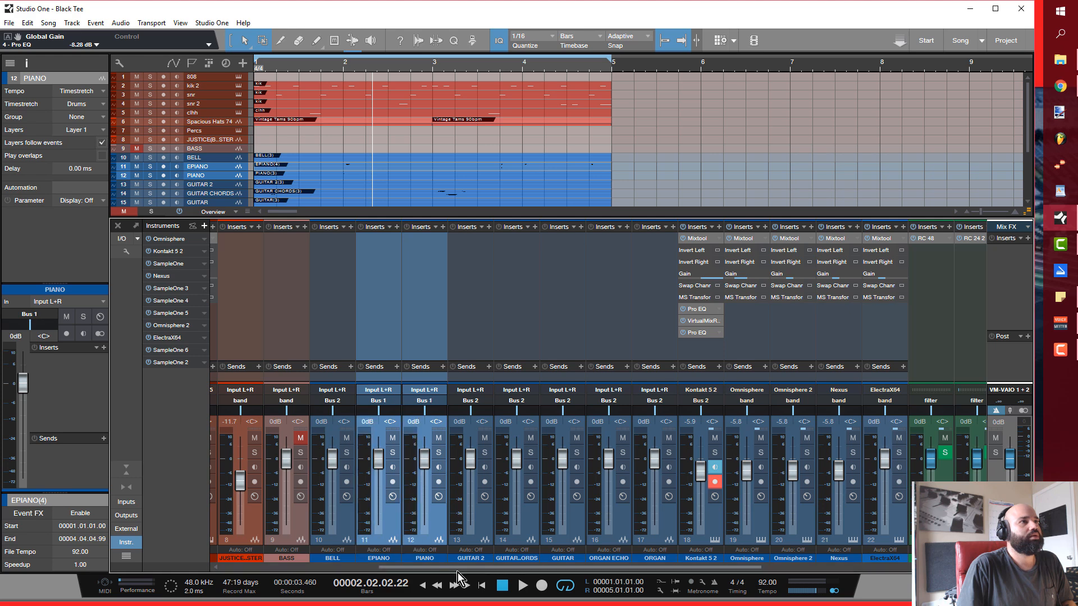
scroll(right, 3)
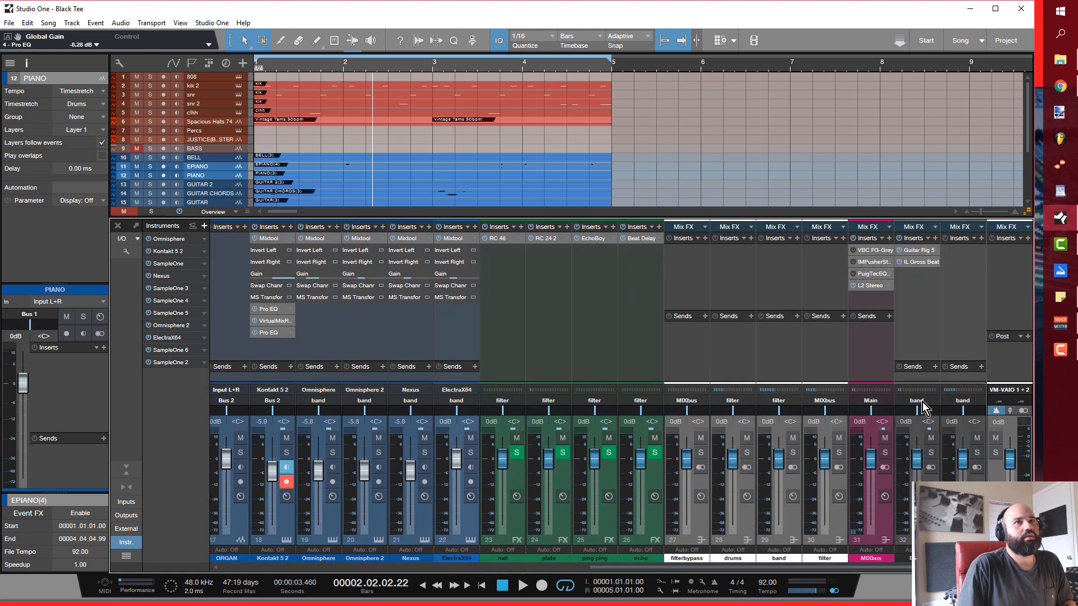
mouse_move(928, 423)
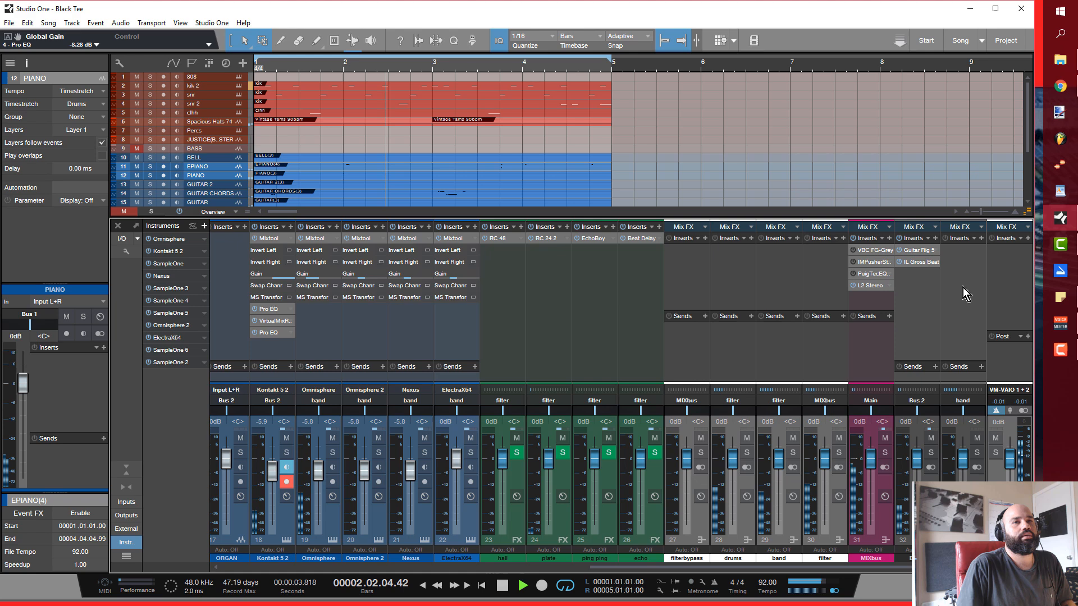
mouse_move(981, 263)
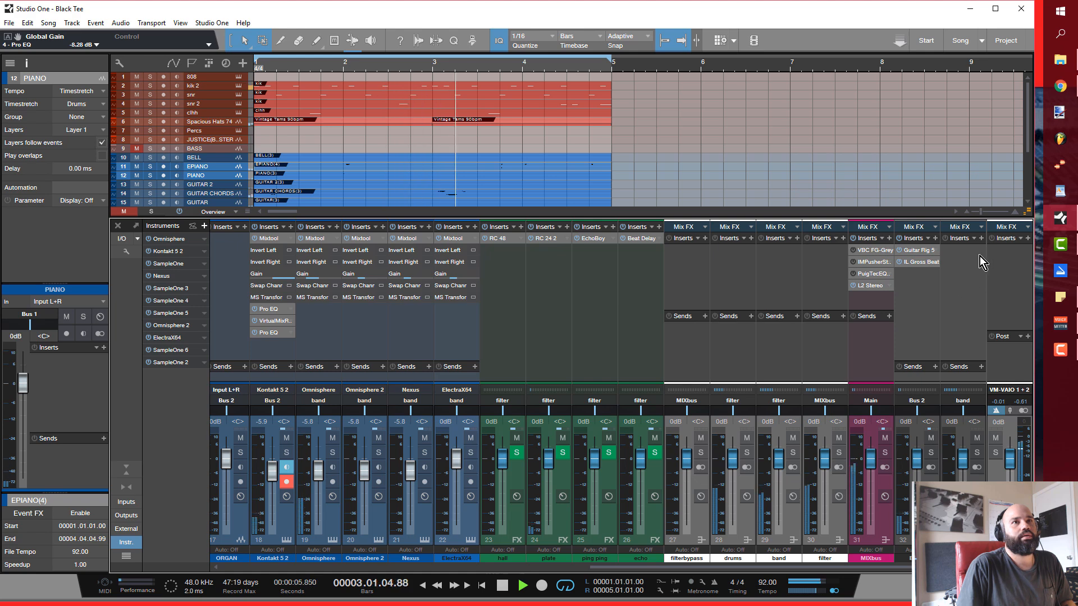
click(892, 238)
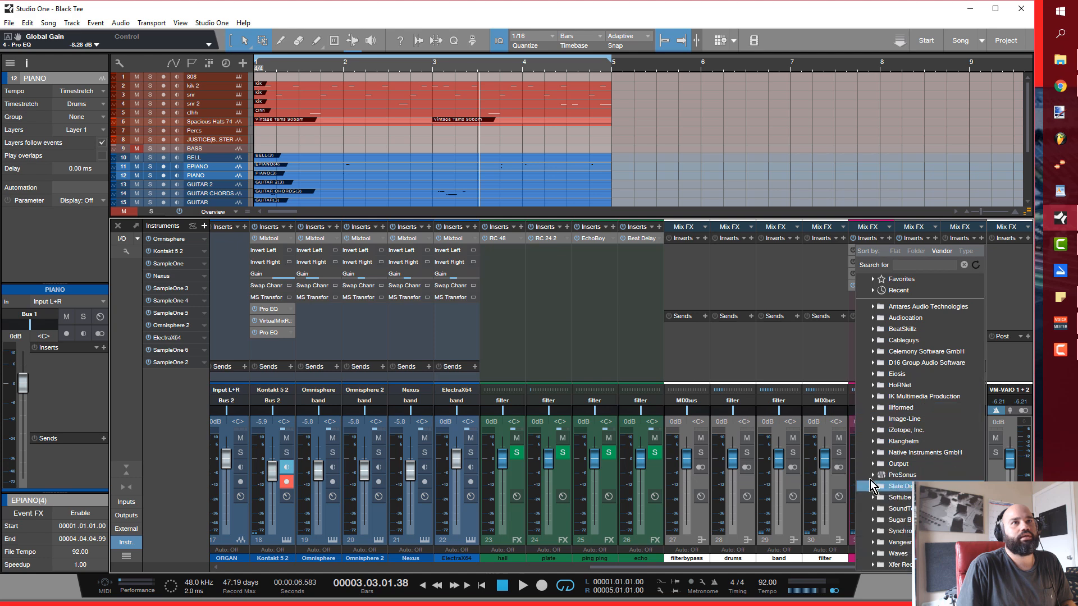
mouse_move(896, 373)
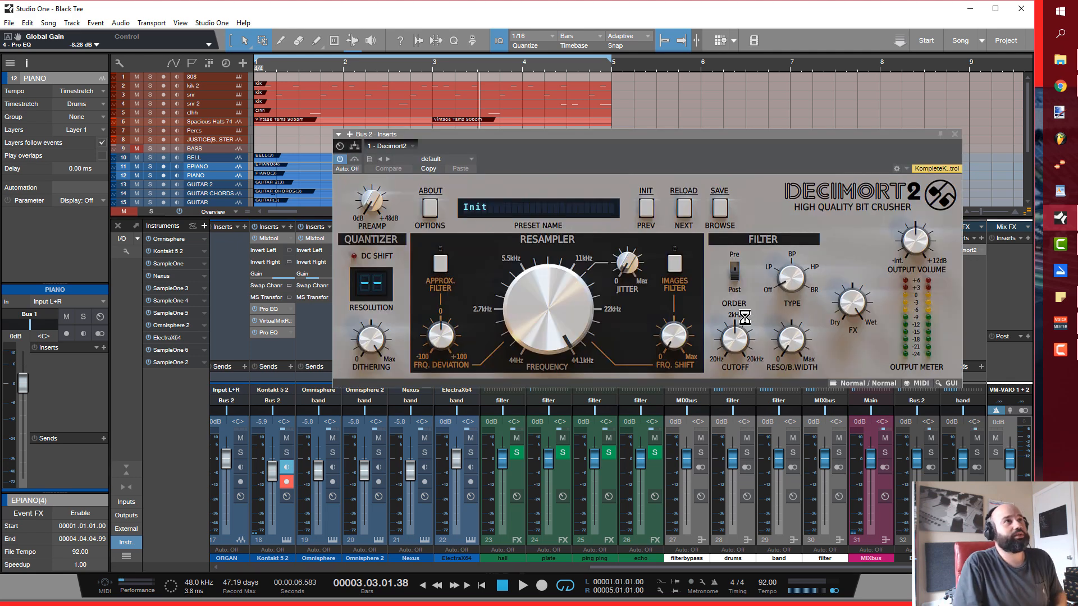
Step: Choose the SP-1200 12-bit preset in Decimort 2 and push its preamp to about +17.7 dB
click(719, 213)
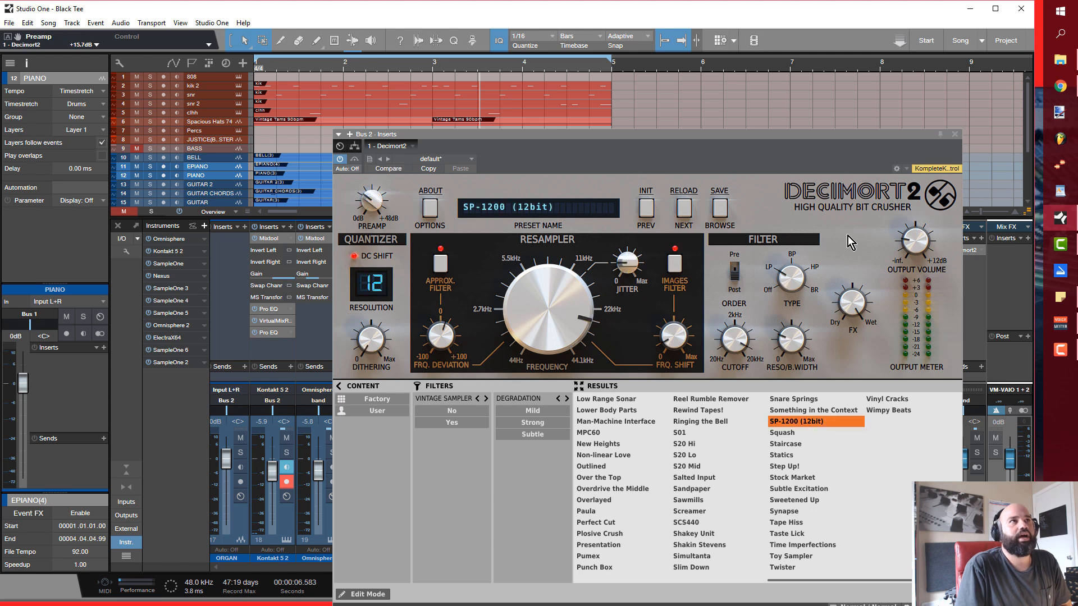
mouse_move(543, 221)
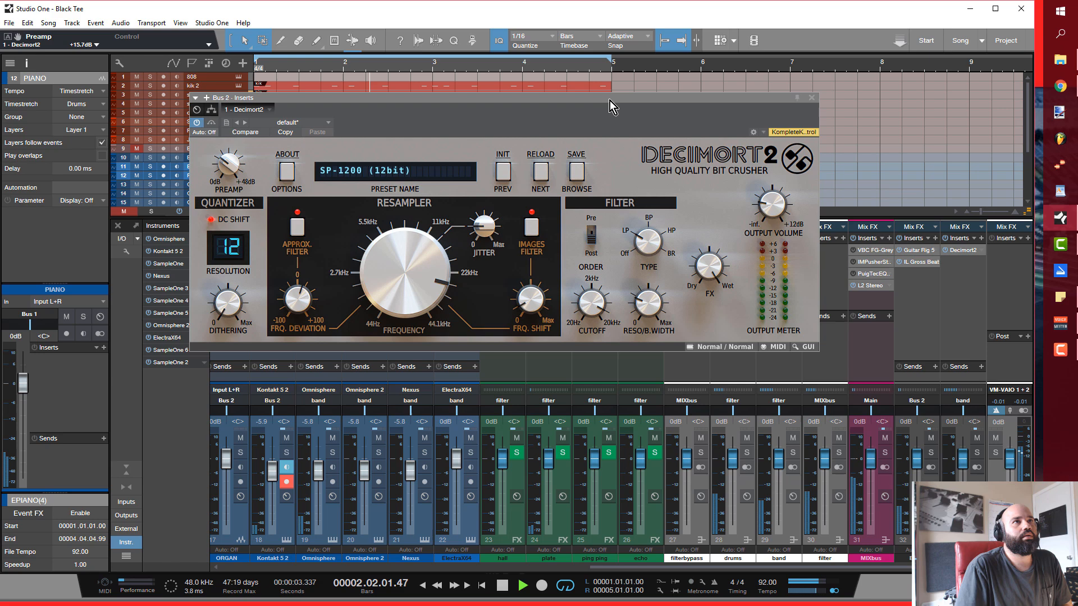
mouse_move(278, 193)
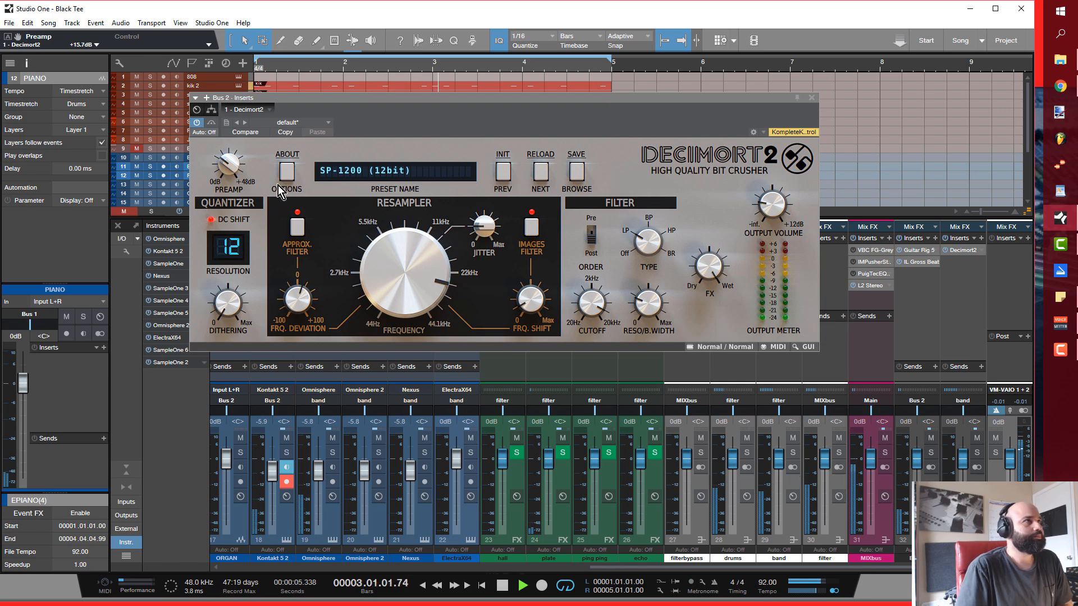
drag(230, 168, 234, 158)
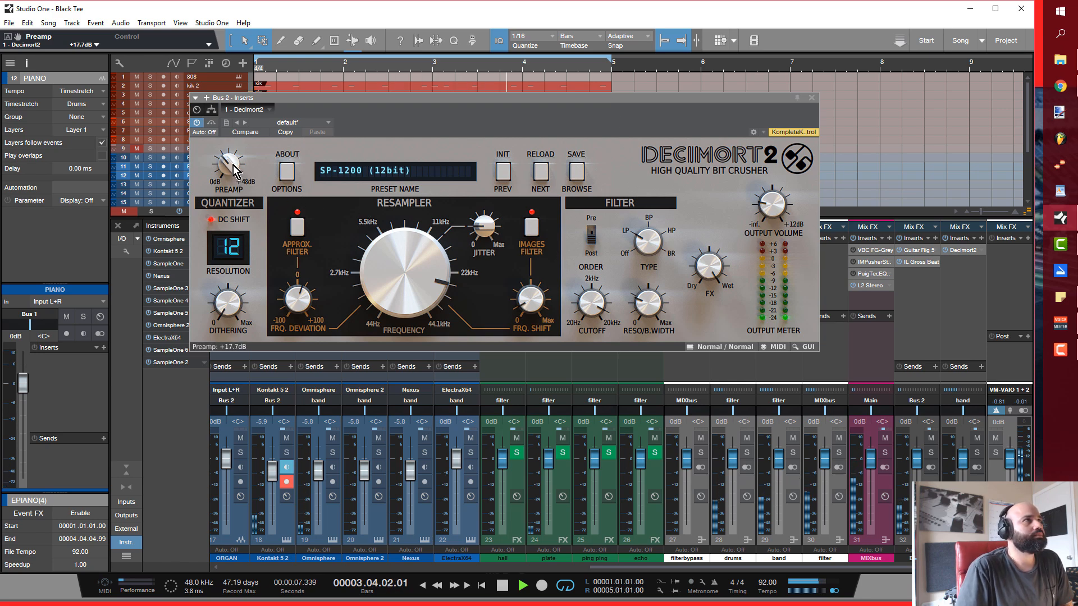
drag(229, 165, 229, 151)
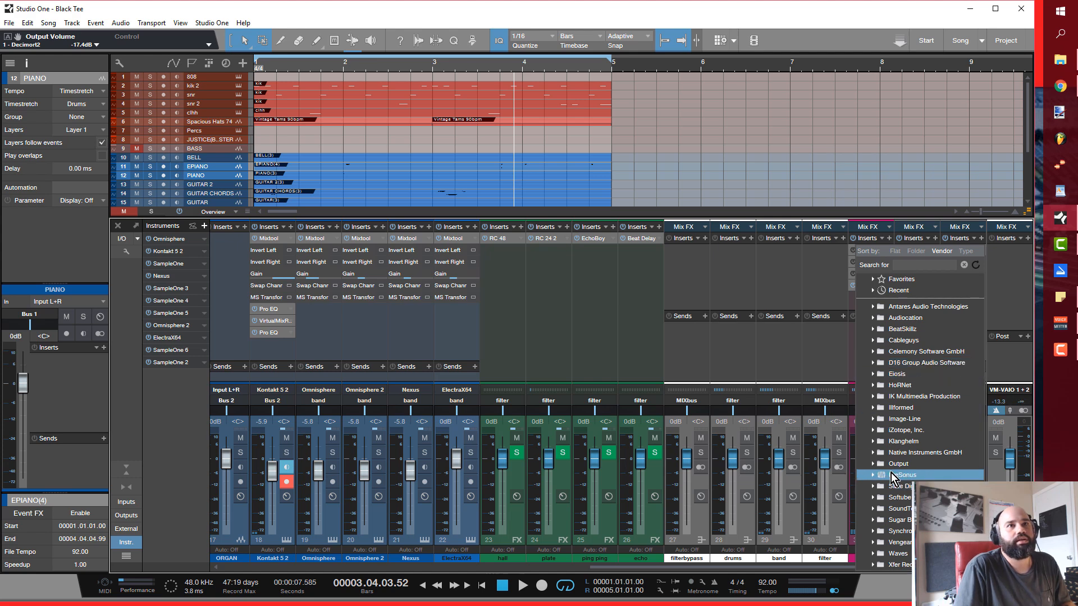
mouse_move(900, 396)
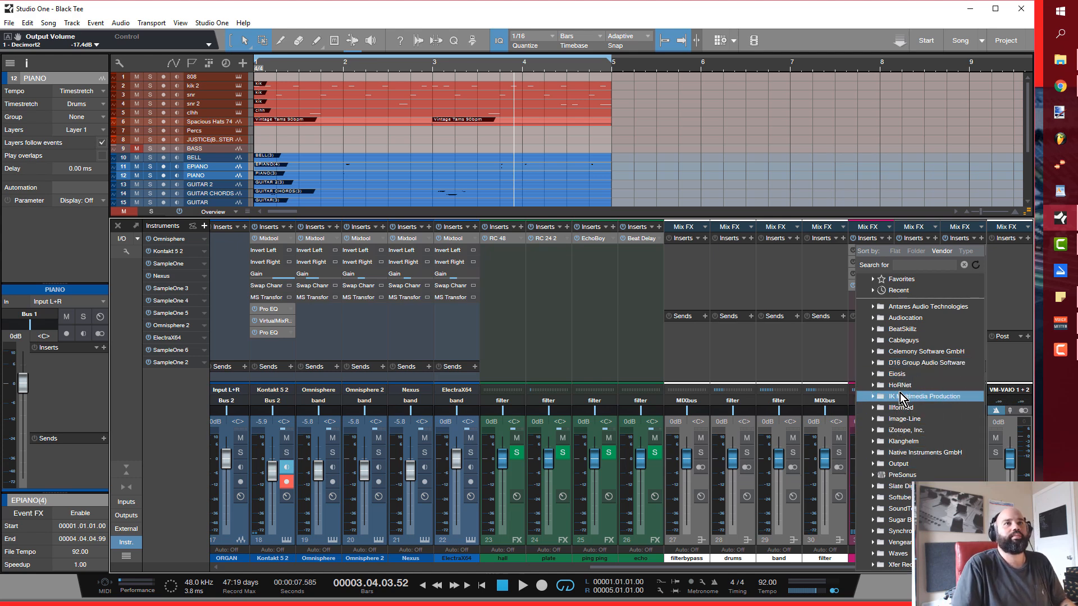
mouse_move(904, 486)
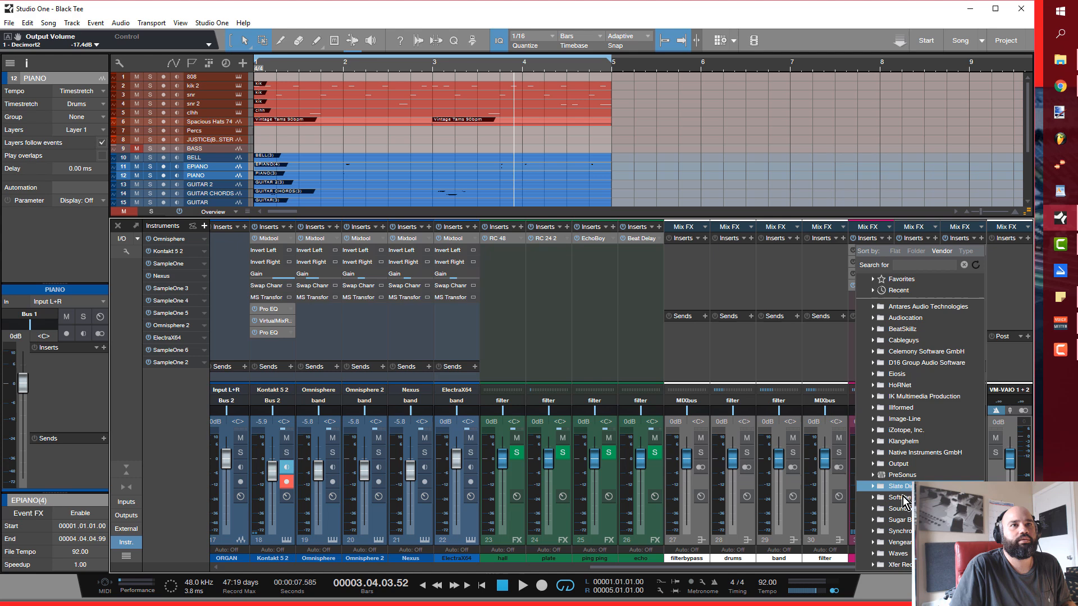
mouse_move(894, 508)
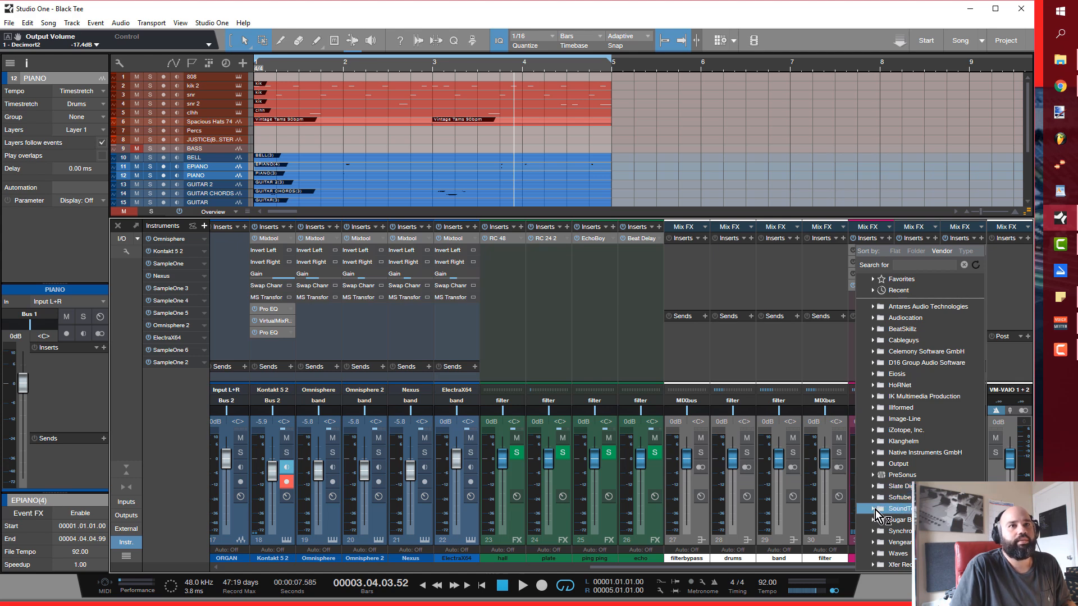
Step: Insert Slate Digital's Virtual Mix Rack on Bus 2 with New York set to Push
click(878, 497)
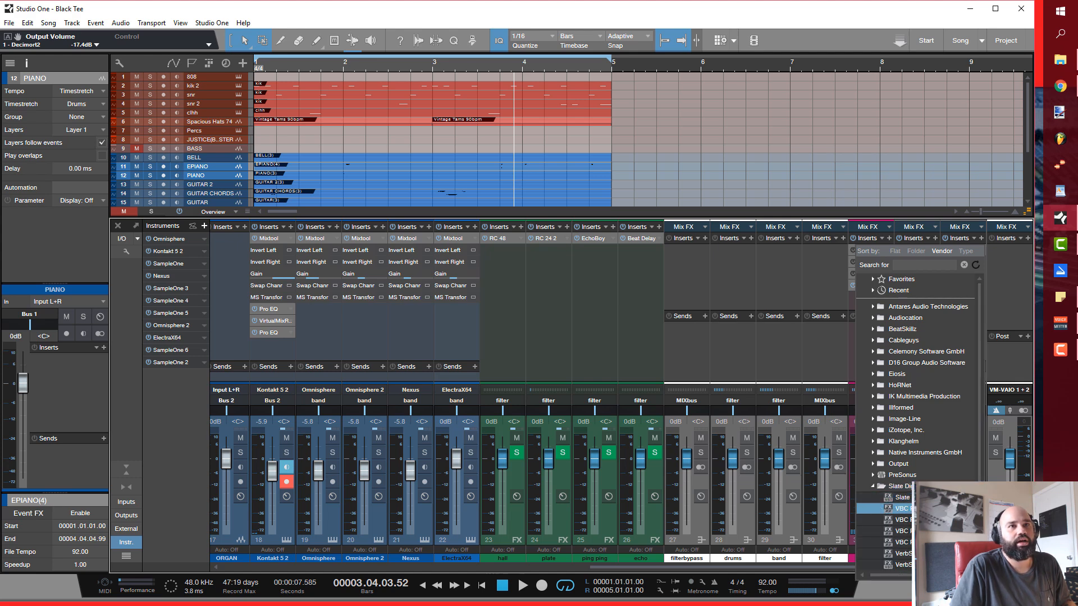
scroll(down, 3)
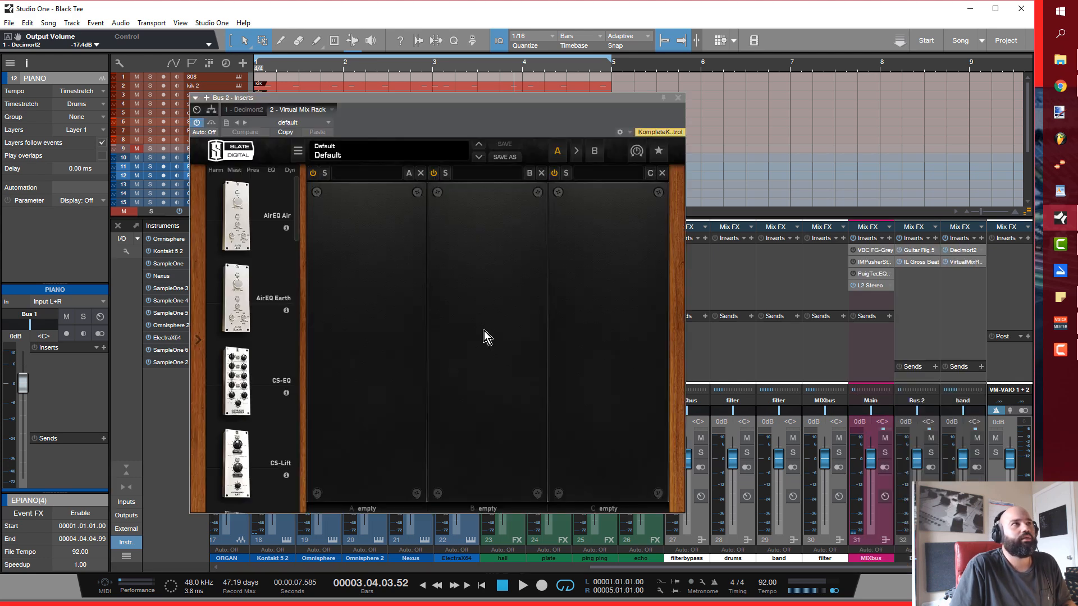
scroll(down, 3)
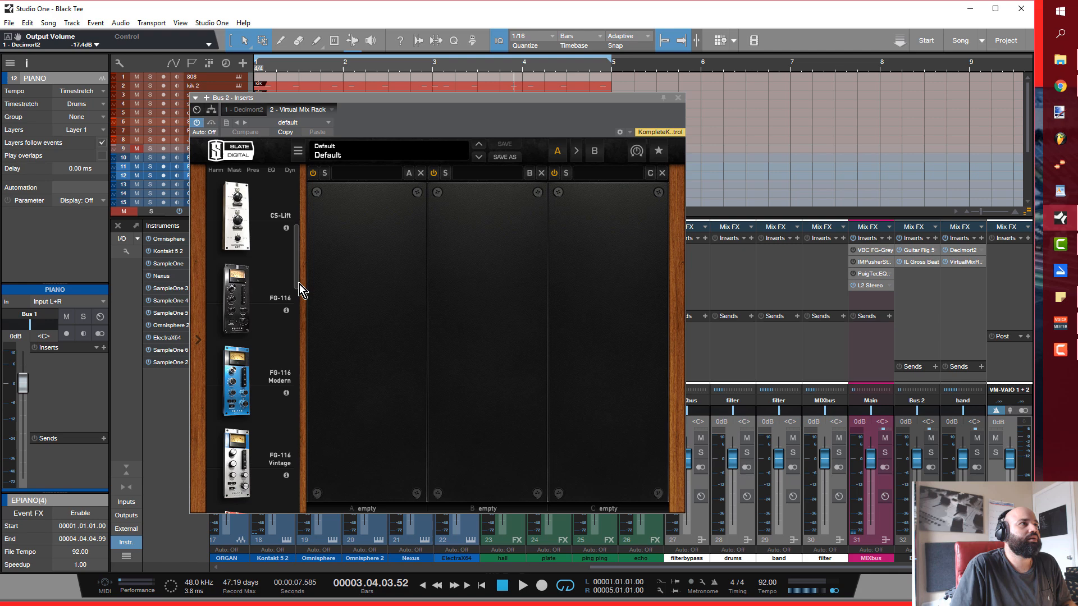
scroll(down, 3)
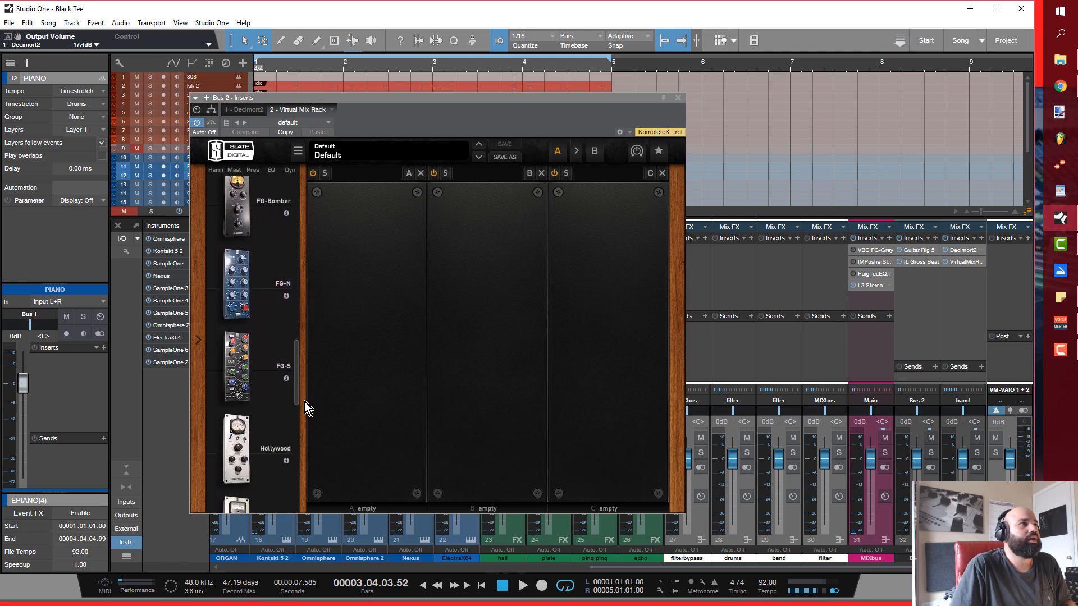
scroll(down, 3)
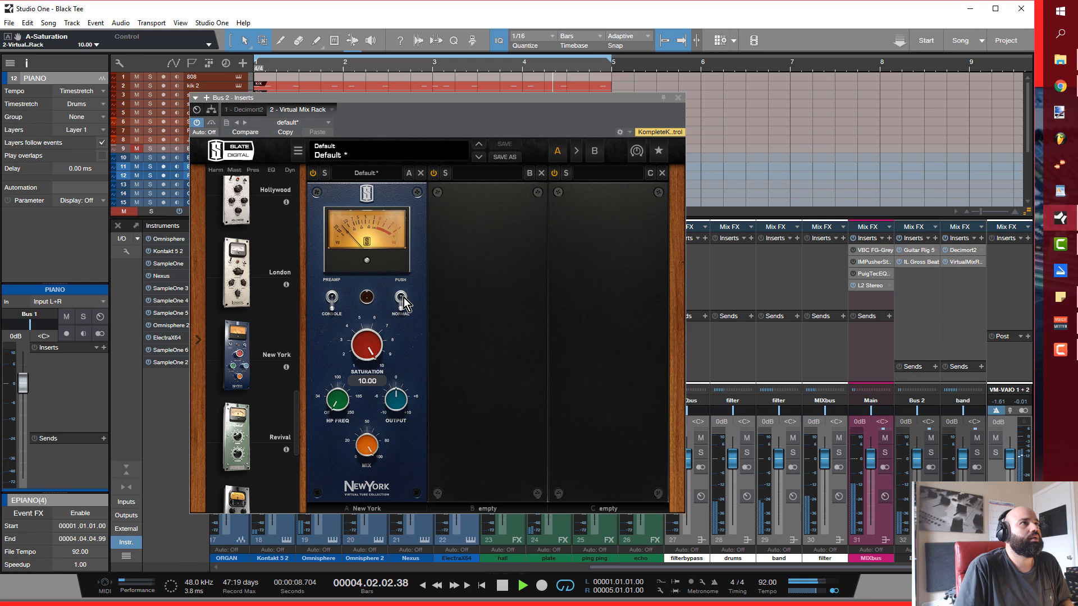
click(402, 297)
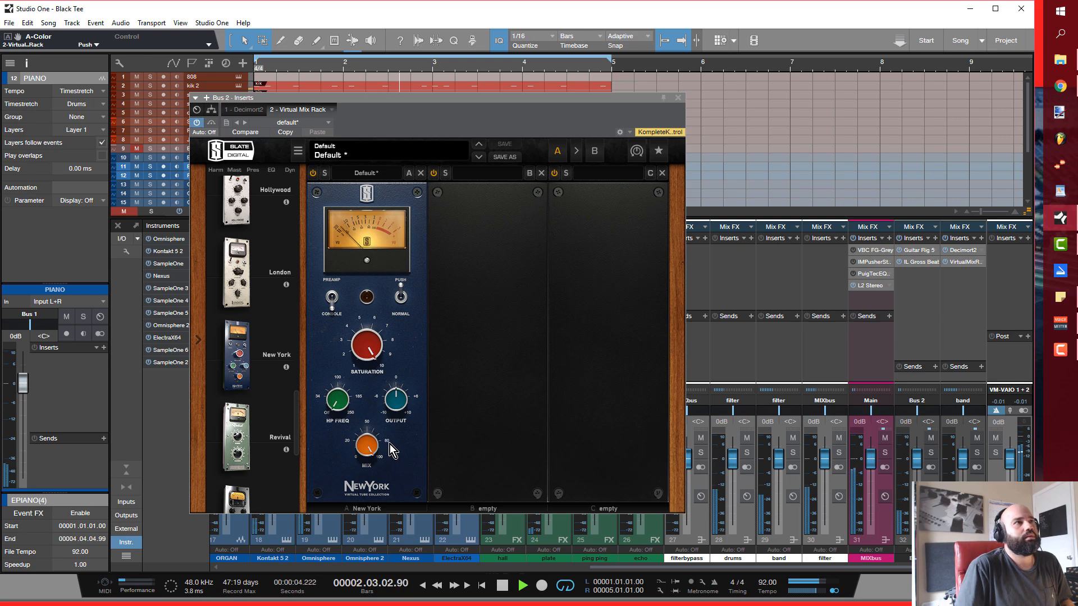
mouse_move(394, 397)
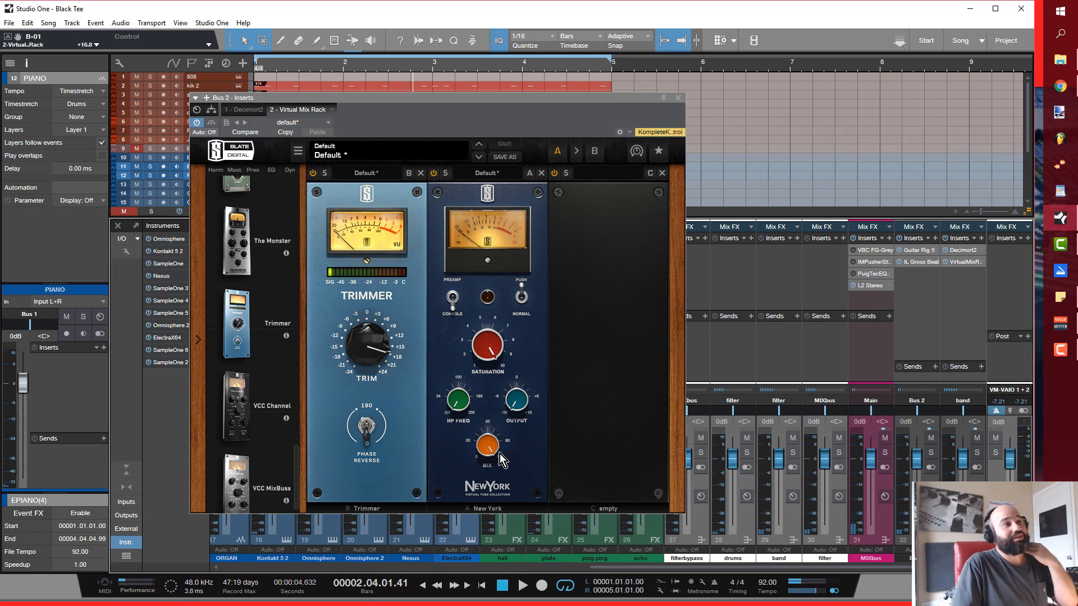
mouse_move(487, 446)
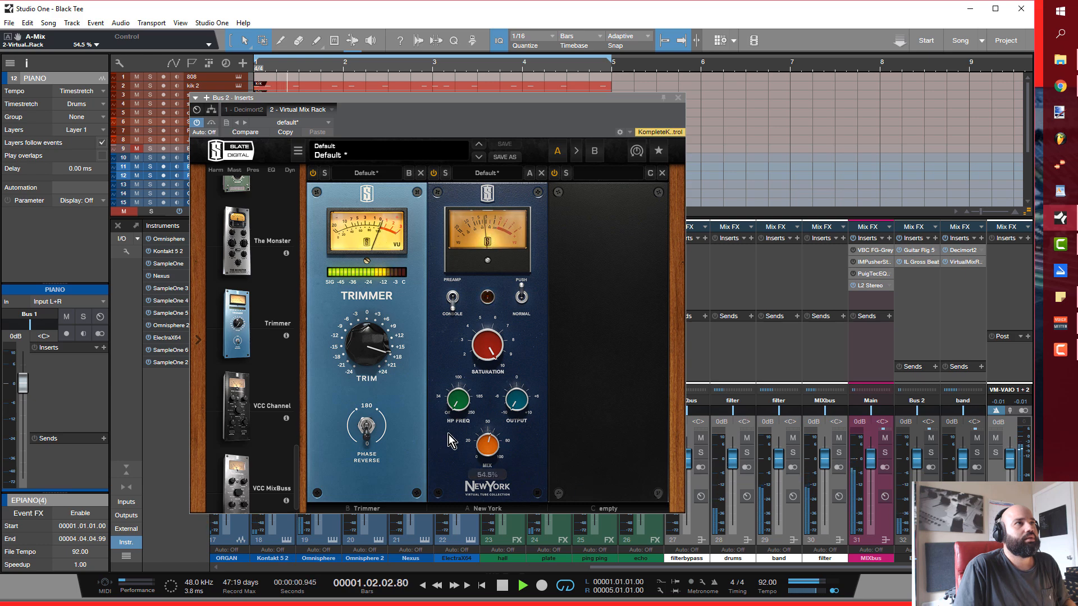
mouse_move(504, 392)
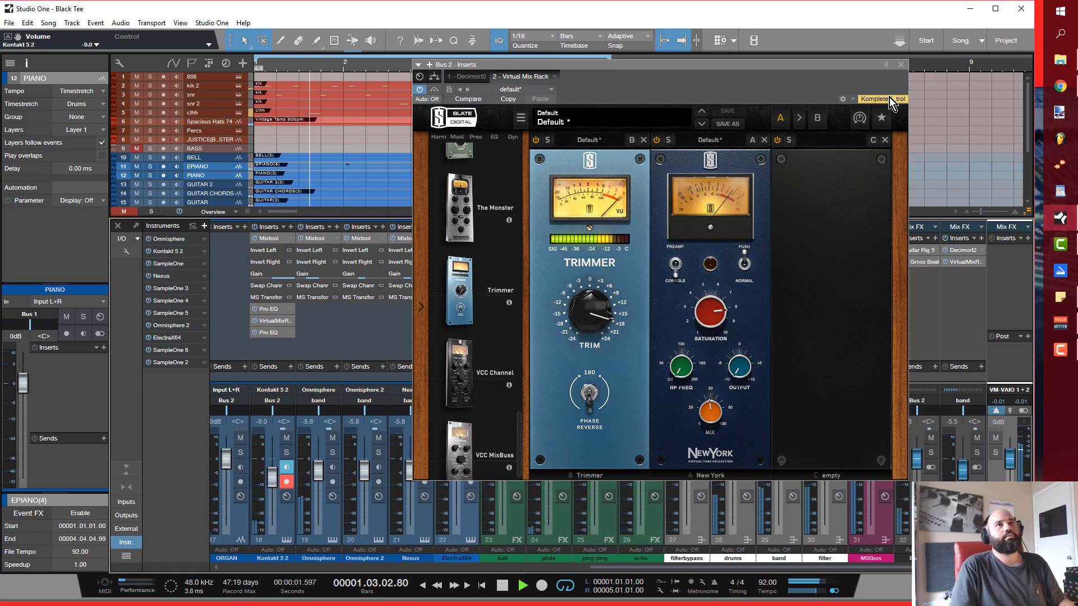
Step: Close the Bus 2 effects rack window after setting New York mix and Trimmer
click(899, 64)
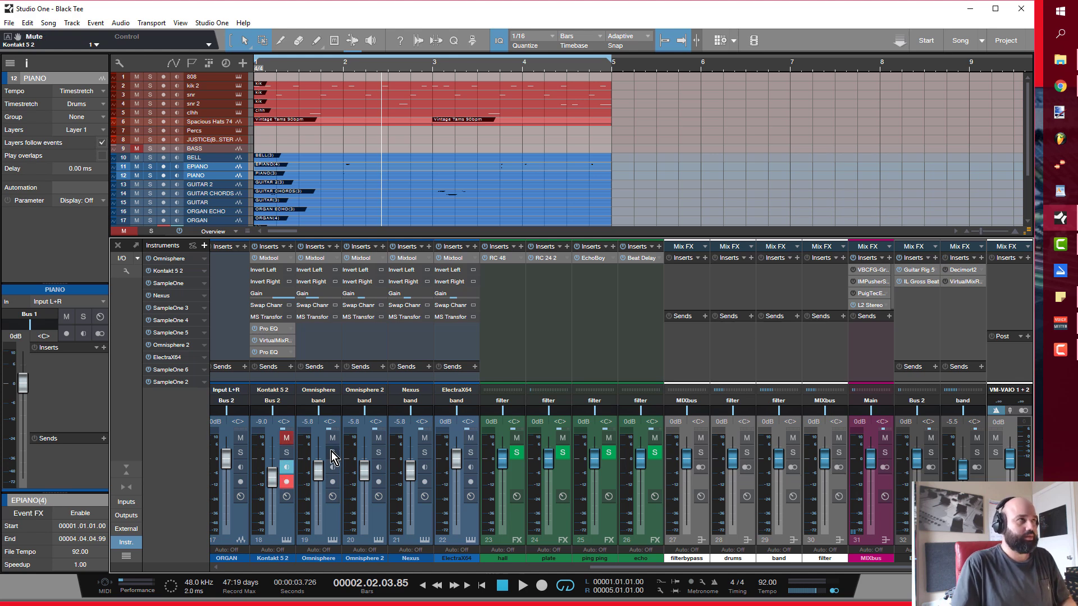
Step: Pull the bus level down to about -6.0 dB and unmute the Kontakt 5 2 channel
click(523, 585)
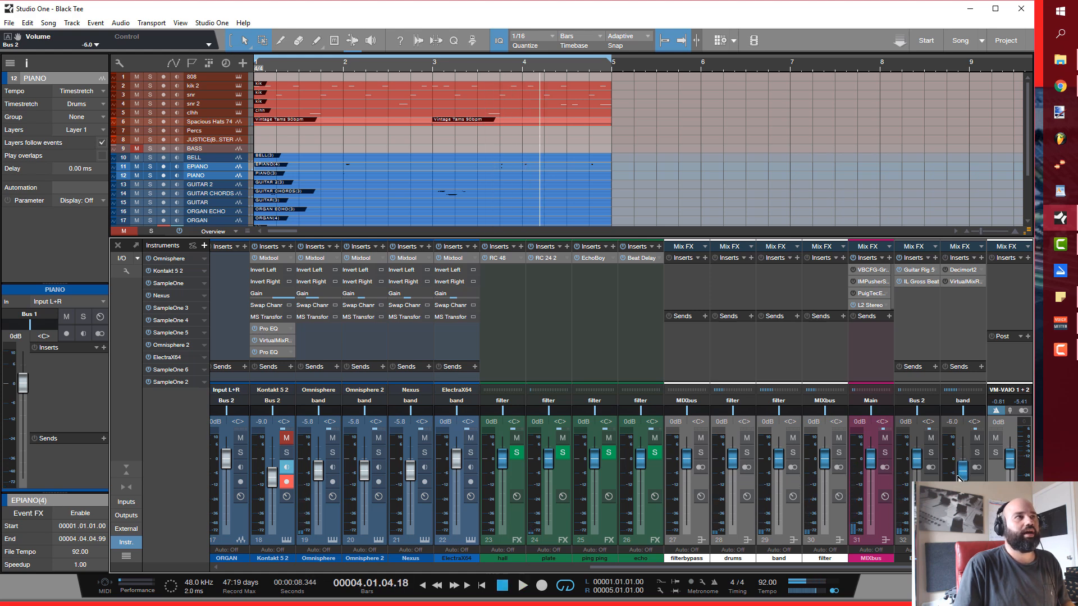
click(285, 438)
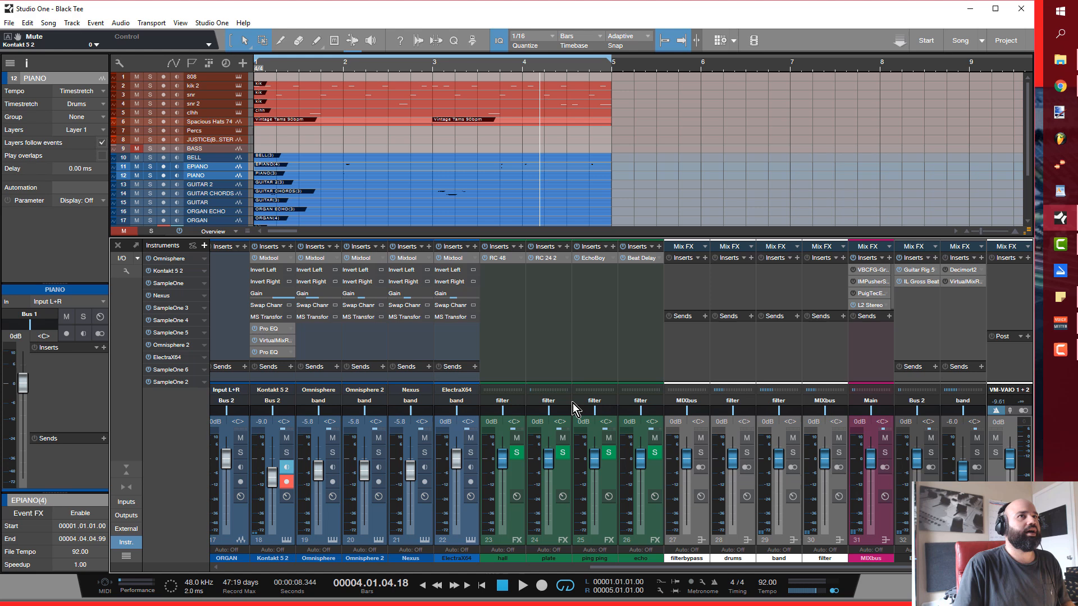
mouse_move(958, 328)
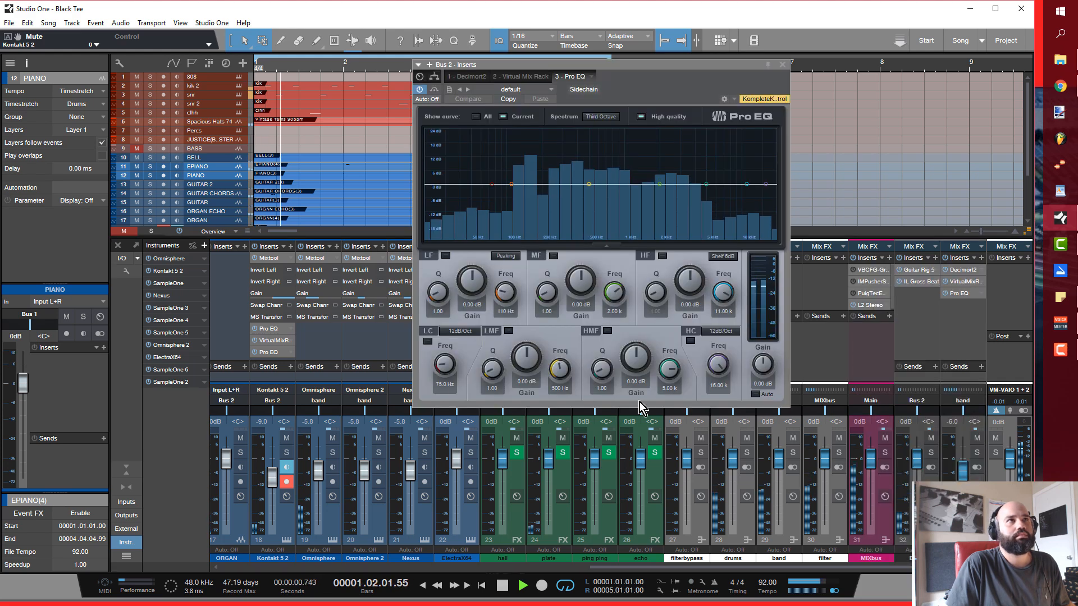
Step: Enable a 48 dB/Oct low cut near 95 Hz and a high cut near 13.9 kHz, then close Pro EQ
click(428, 331)
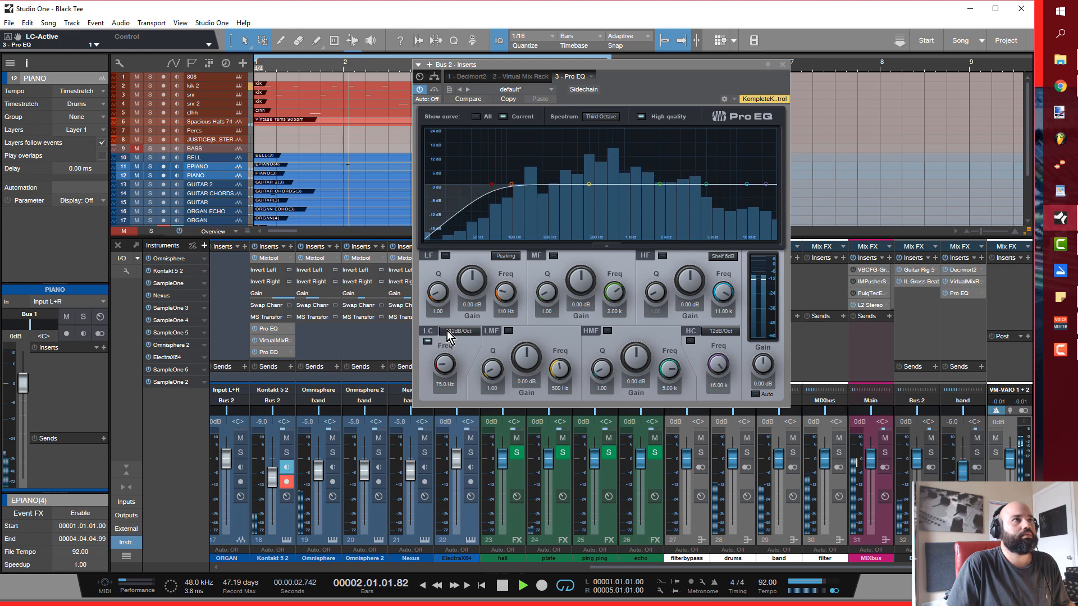
click(459, 331)
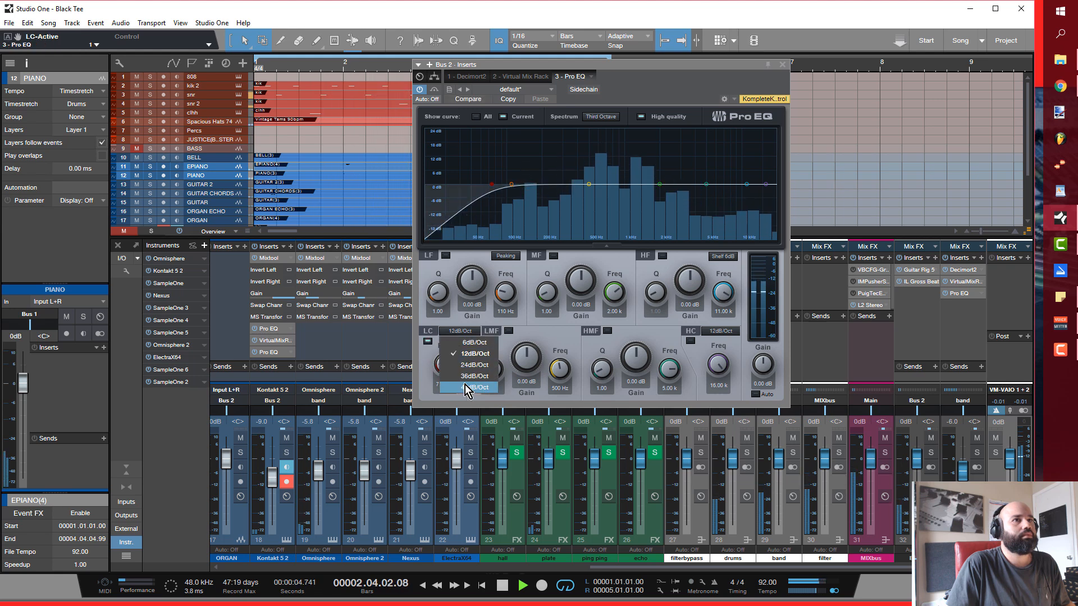
click(474, 386)
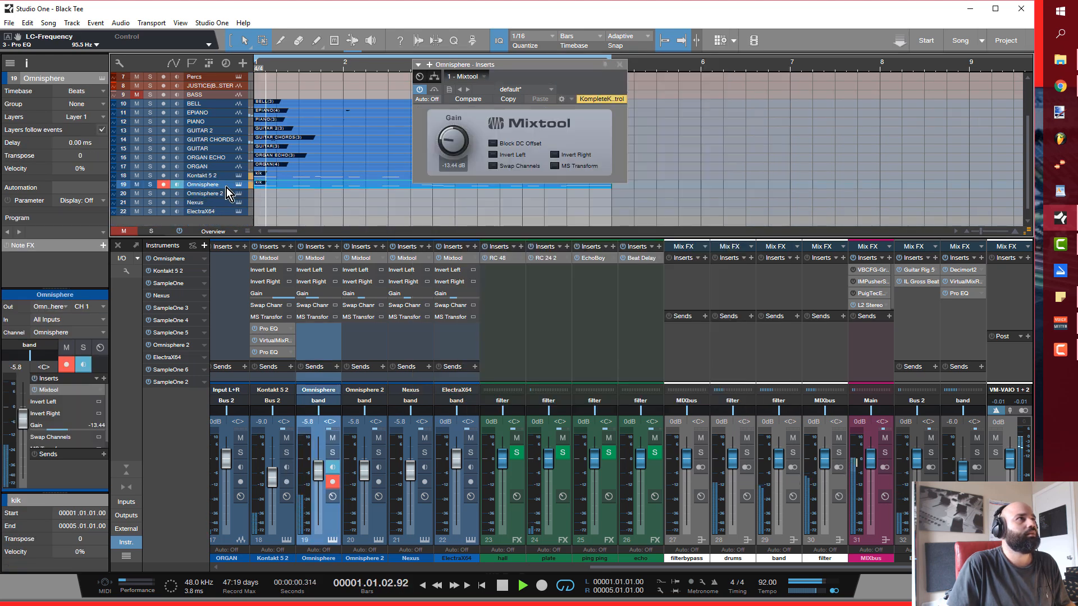
mouse_move(644, 117)
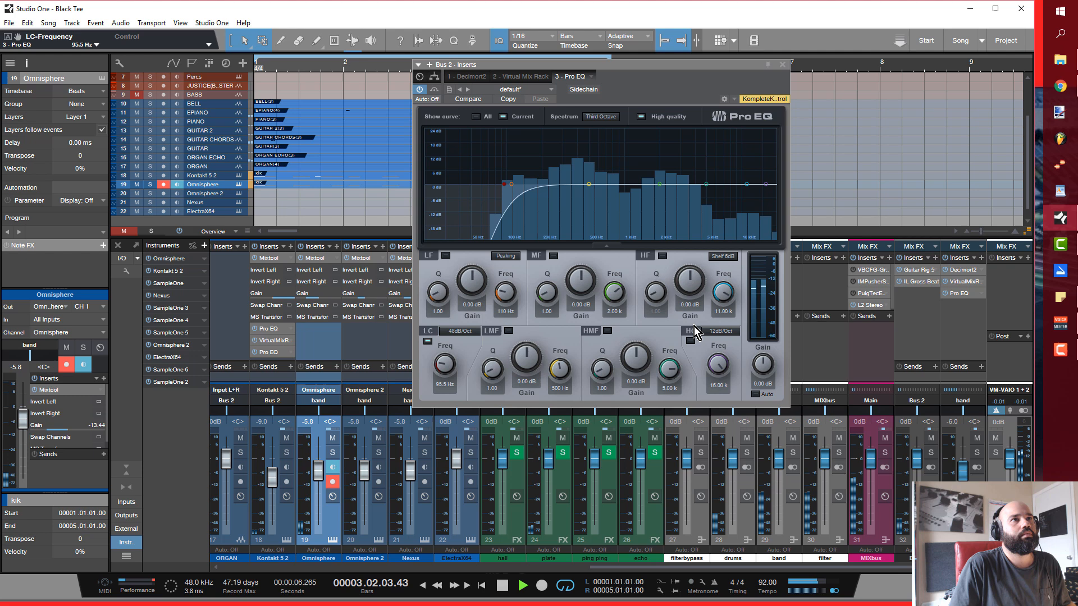
click(689, 331)
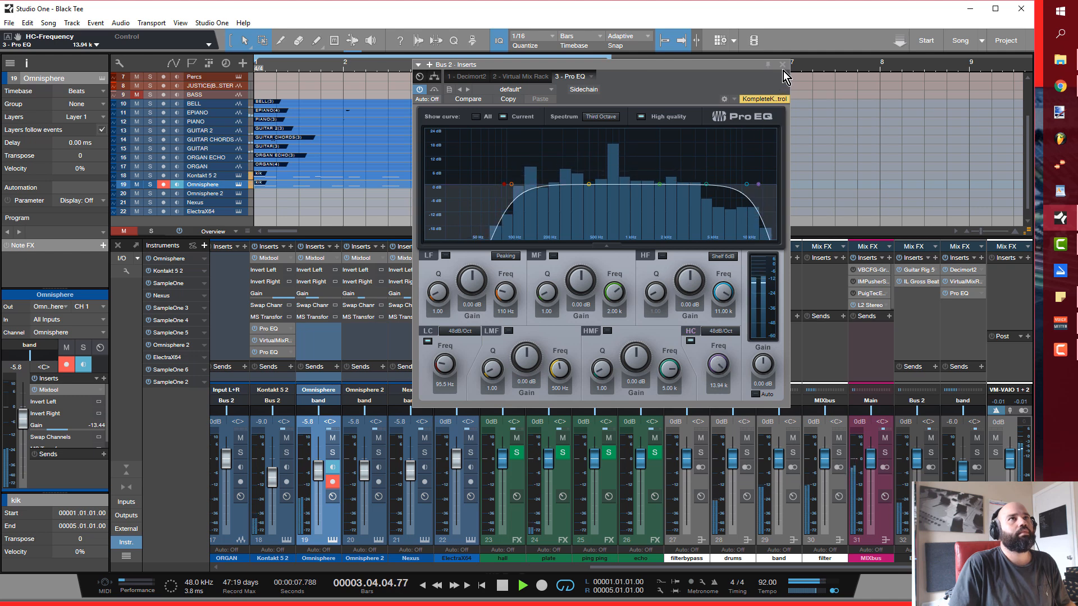
click(781, 65)
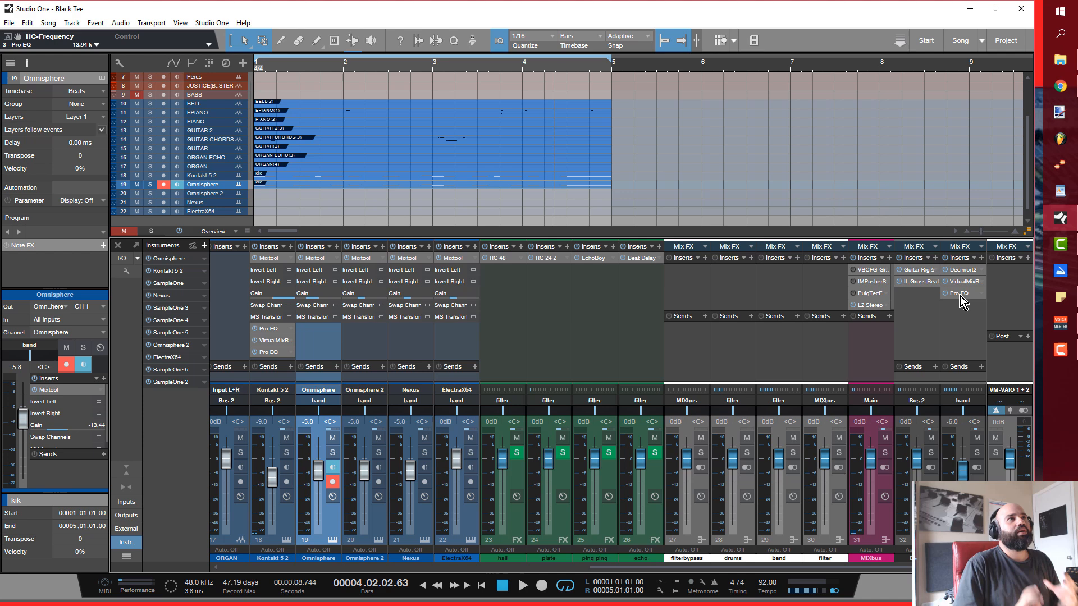
mouse_move(720, 169)
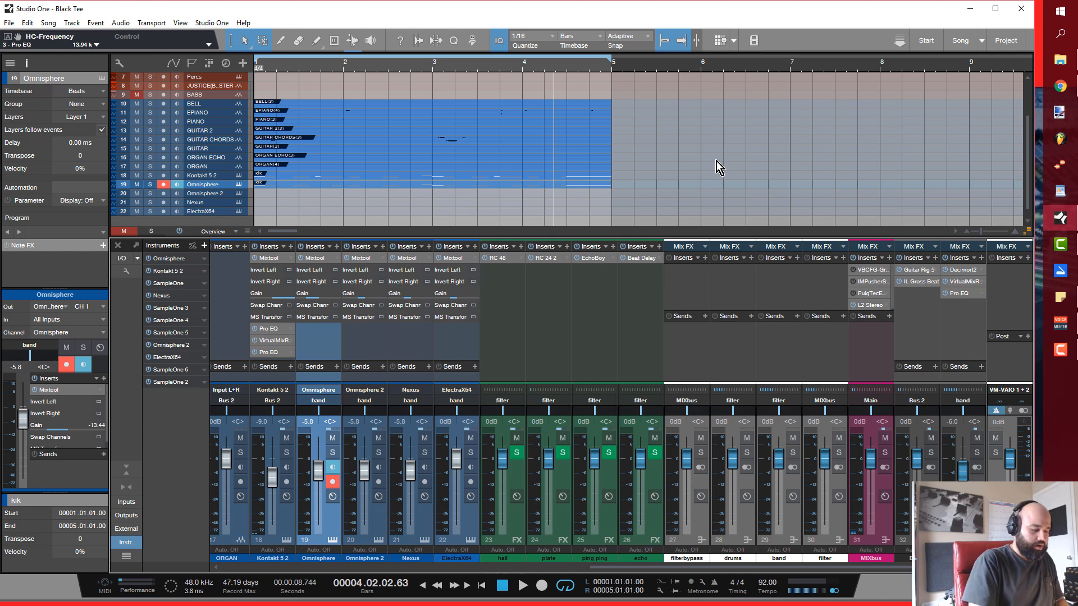
Step: Stop playback and rewind the song position to the start
key(Return)
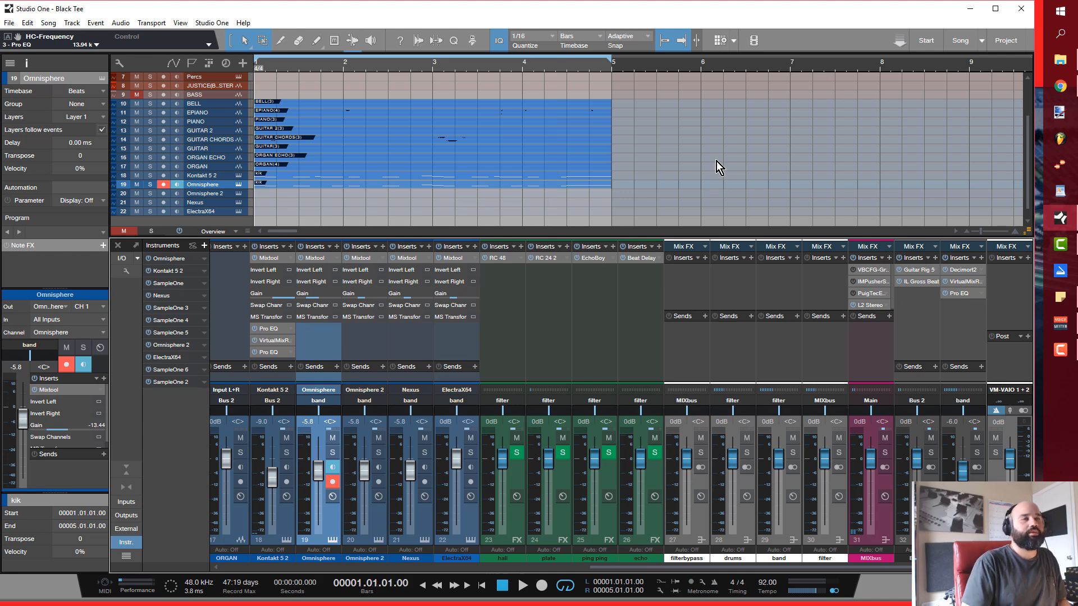